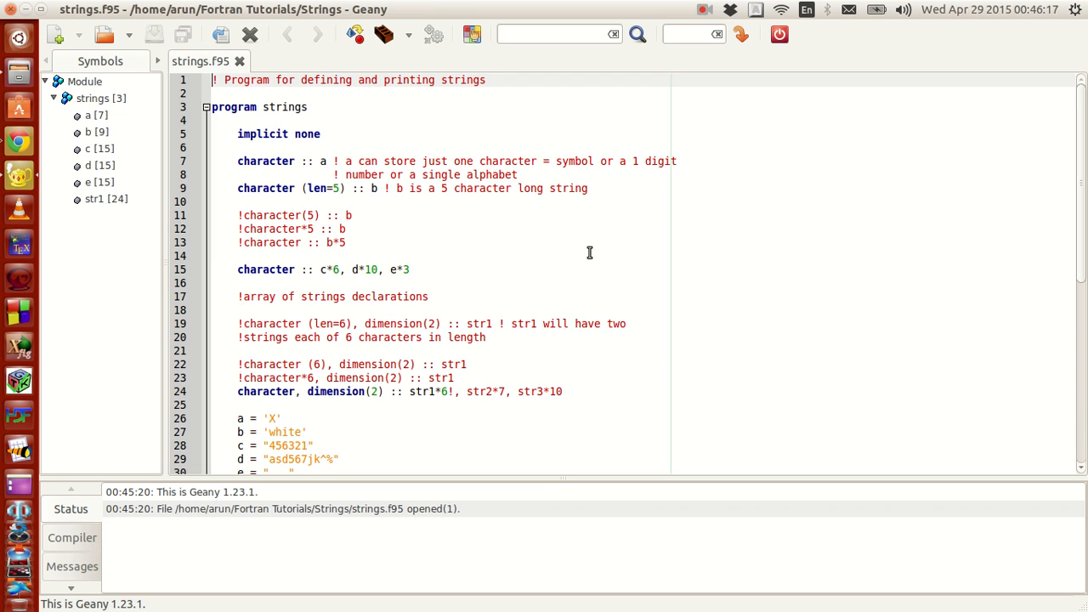
- Comment out the len=5 and b*5 declarations of b and save the file
scroll(down, 3)
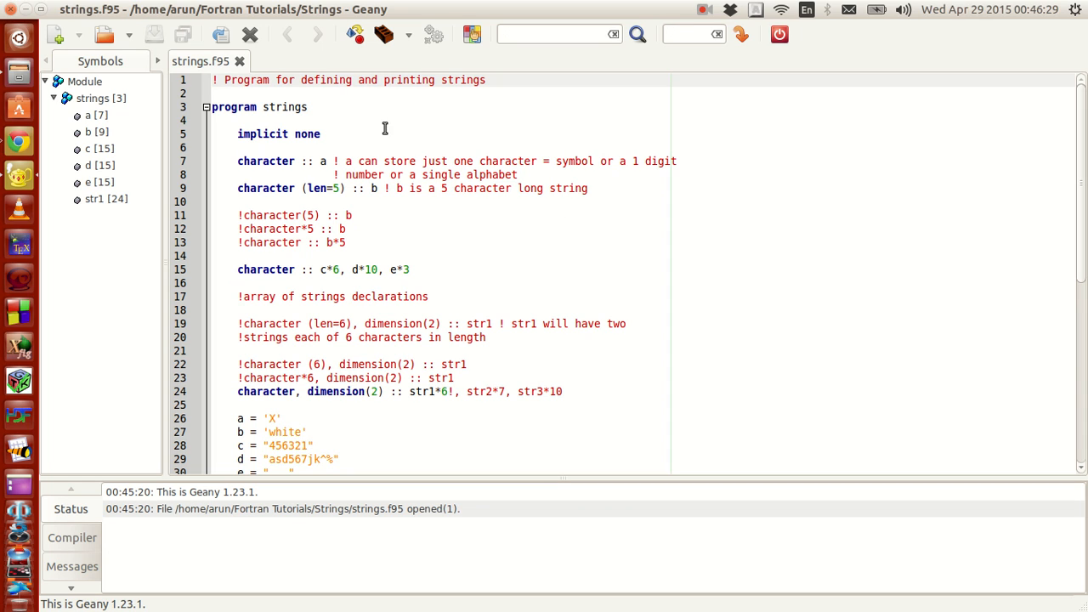
mouse_move(434, 205)
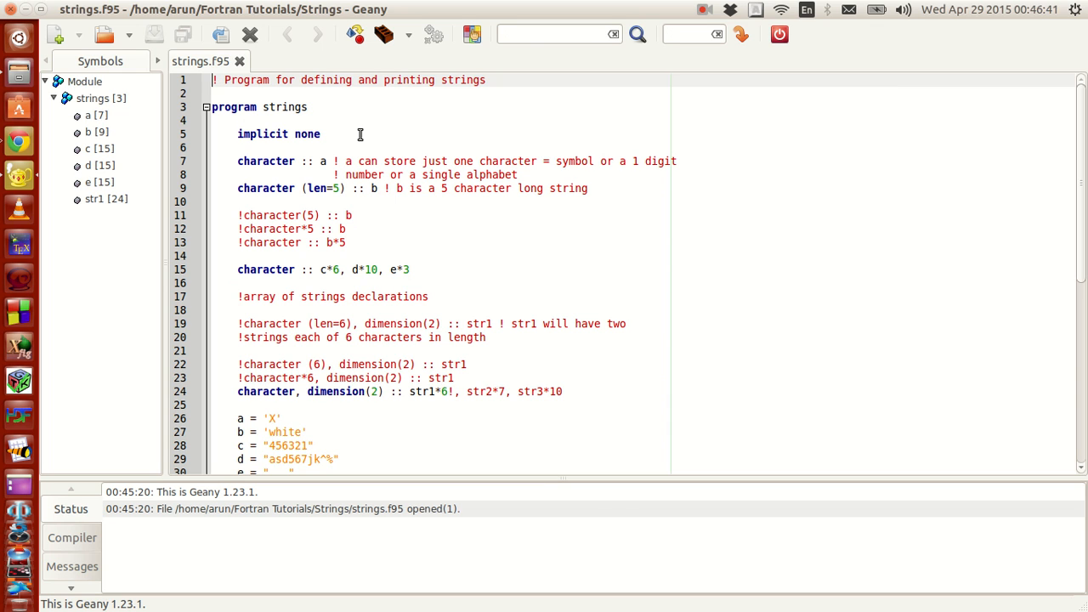
scroll(down, 3)
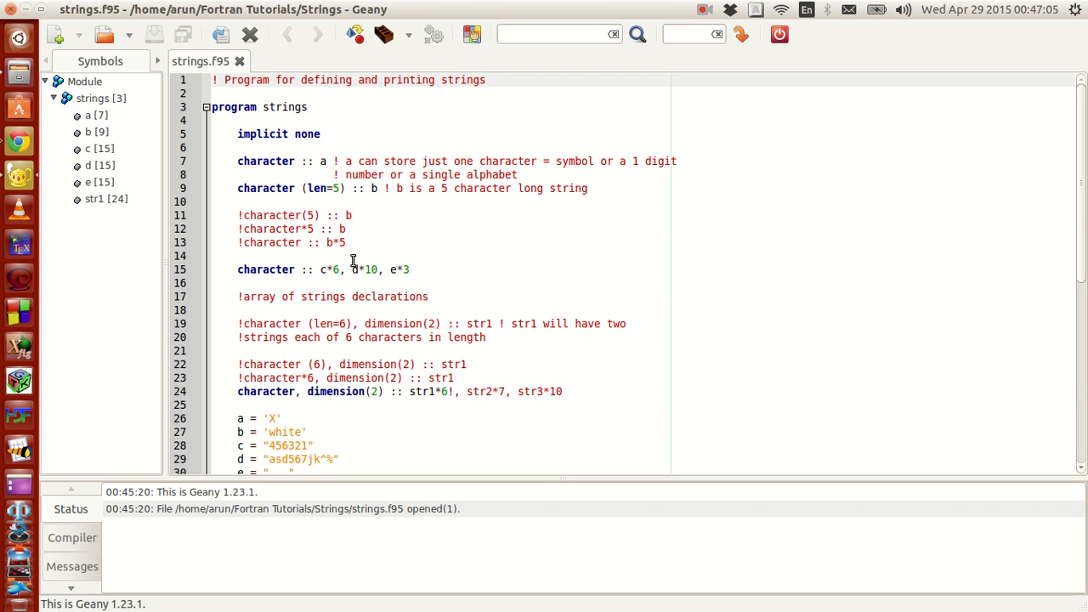
mouse_move(323, 176)
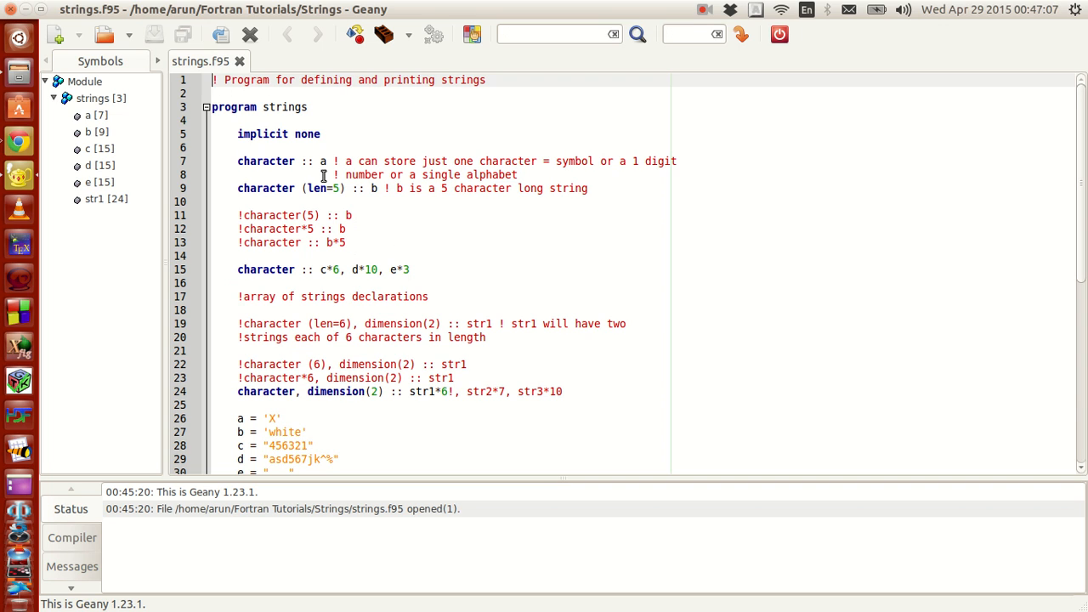
mouse_move(296, 151)
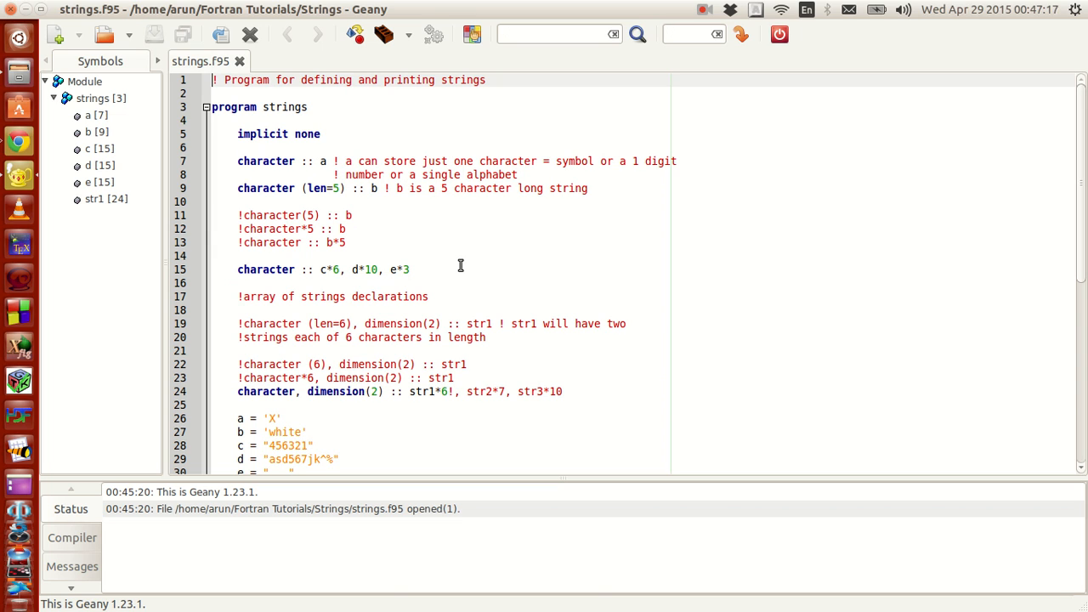
mouse_move(563, 170)
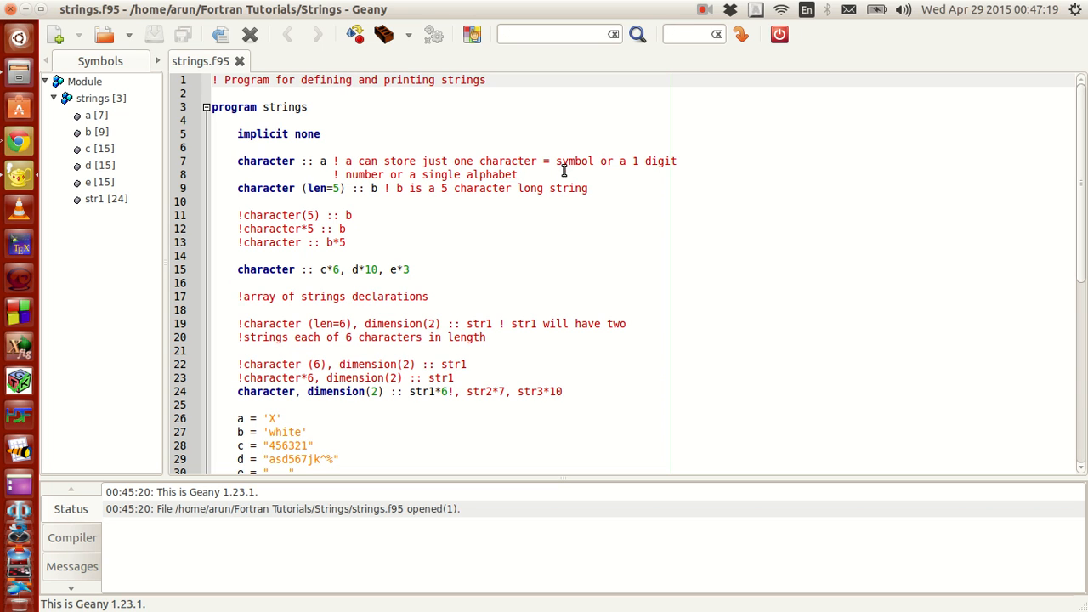
mouse_move(570, 204)
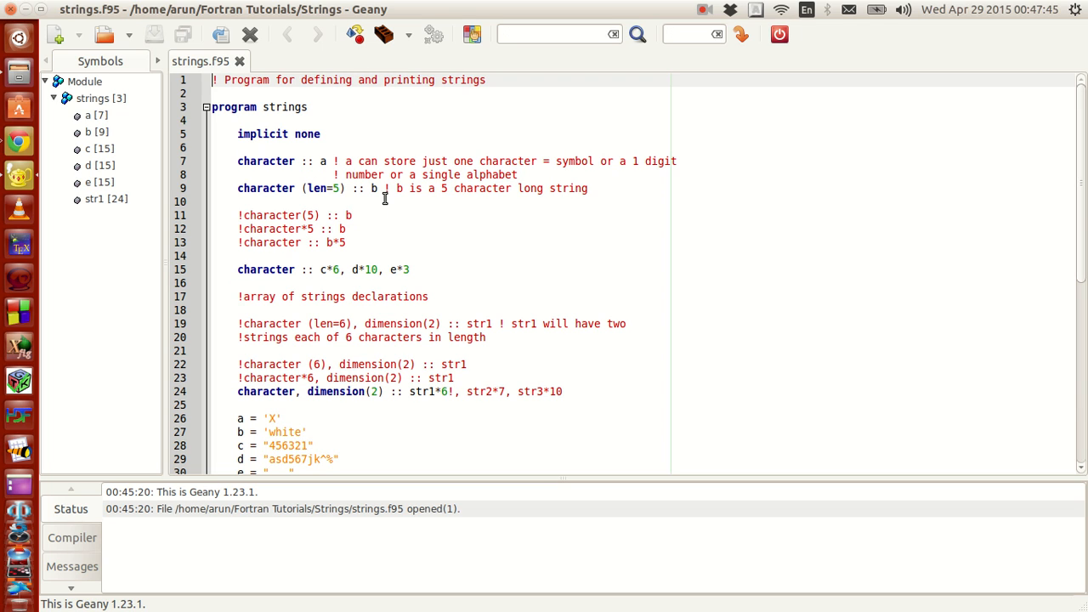
mouse_move(555, 196)
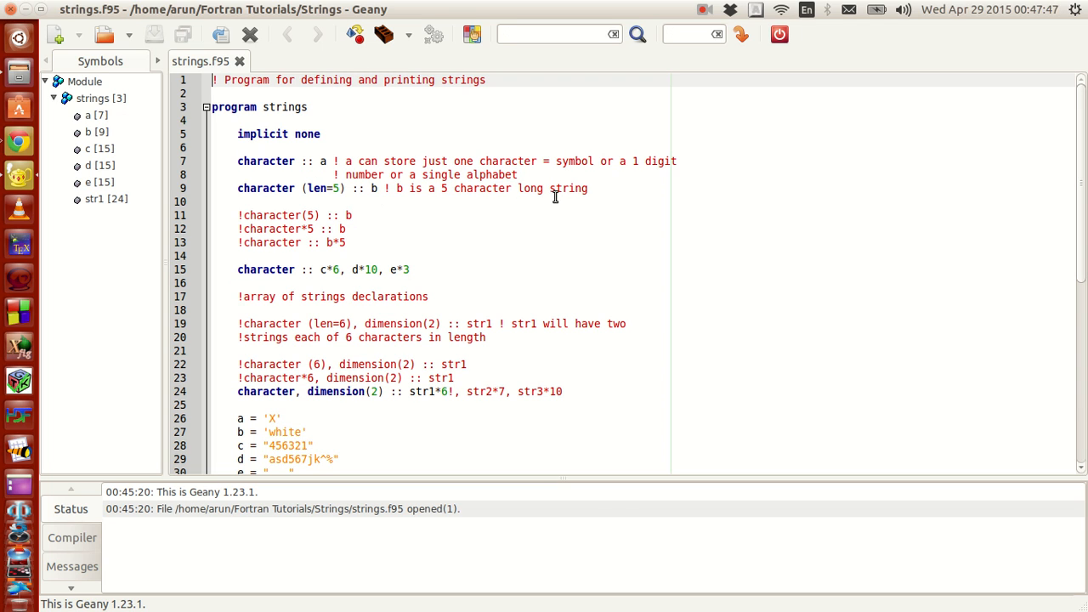
mouse_move(624, 213)
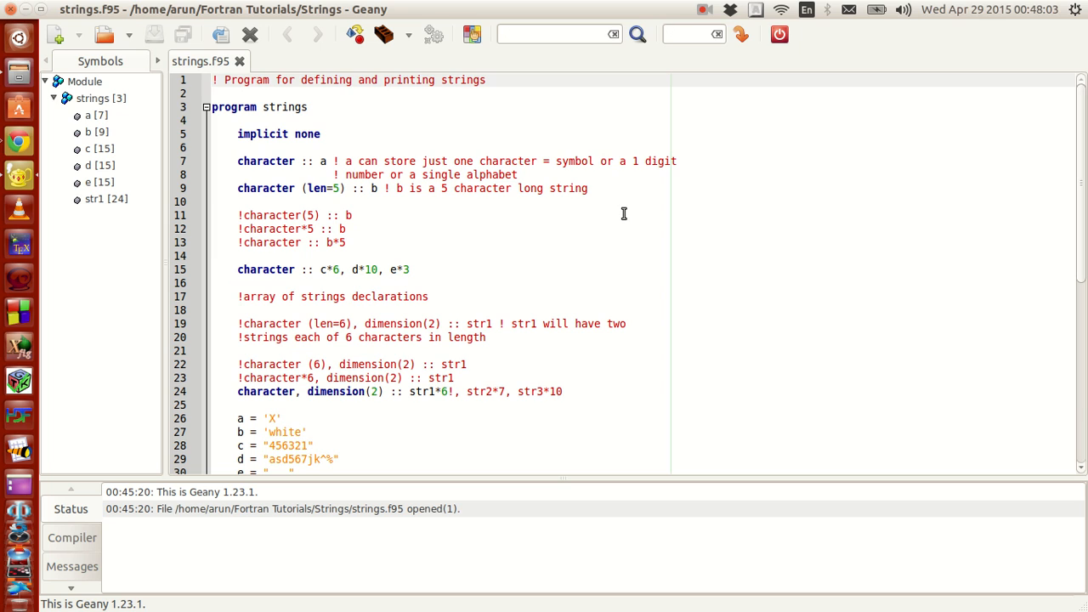
mouse_move(498, 187)
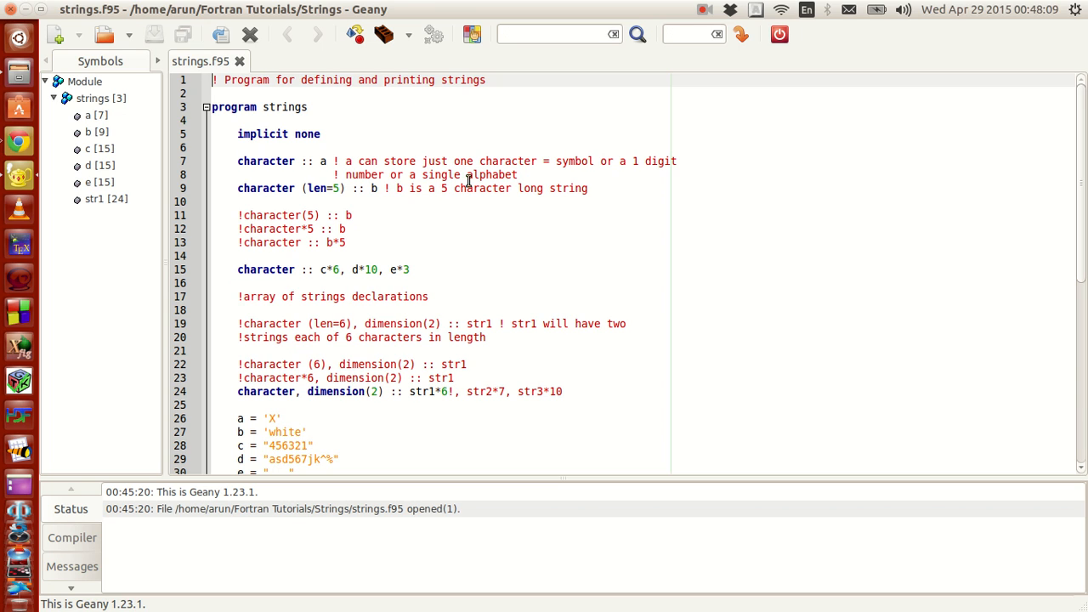
click(238, 187)
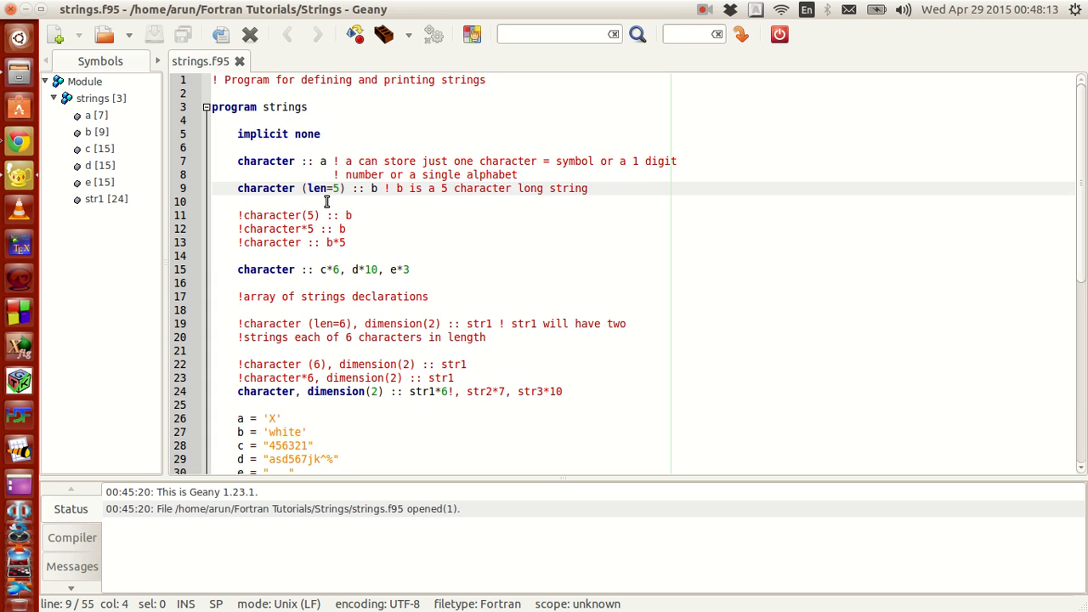
mouse_move(312, 192)
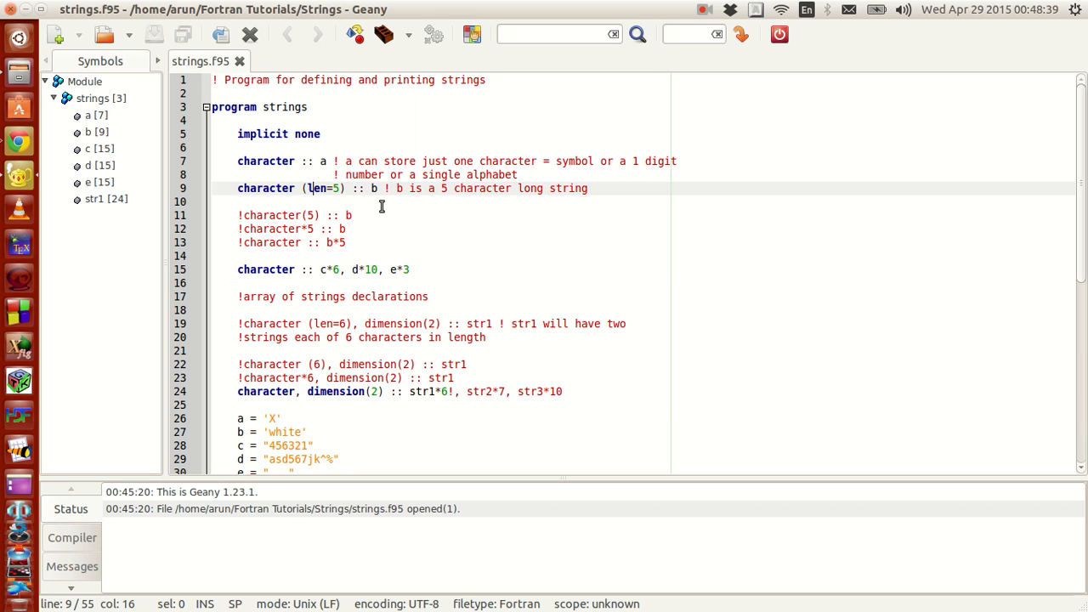
mouse_move(486, 198)
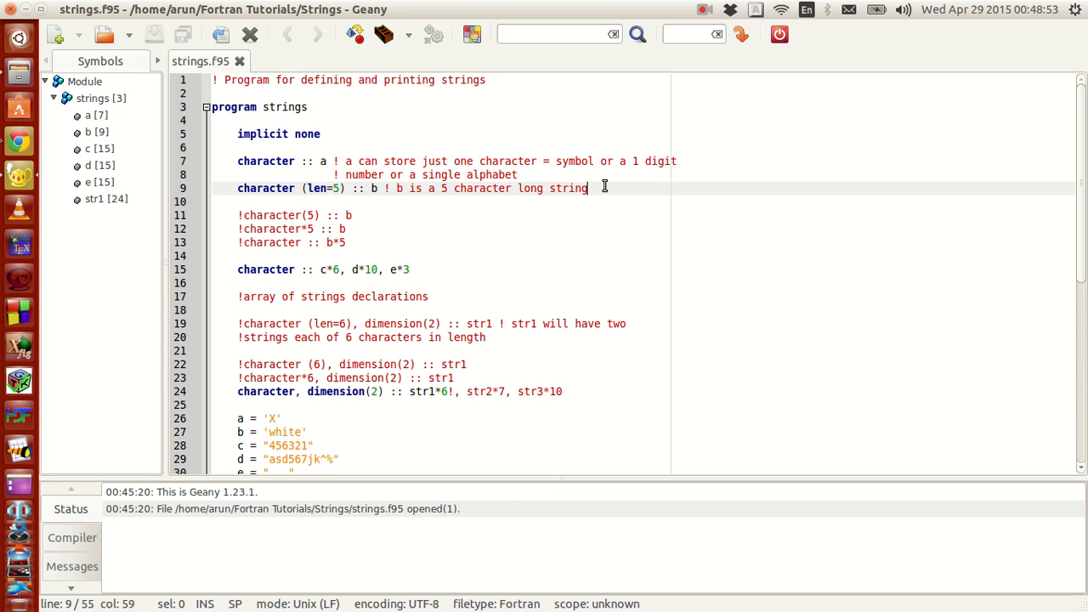
scroll(down, 3)
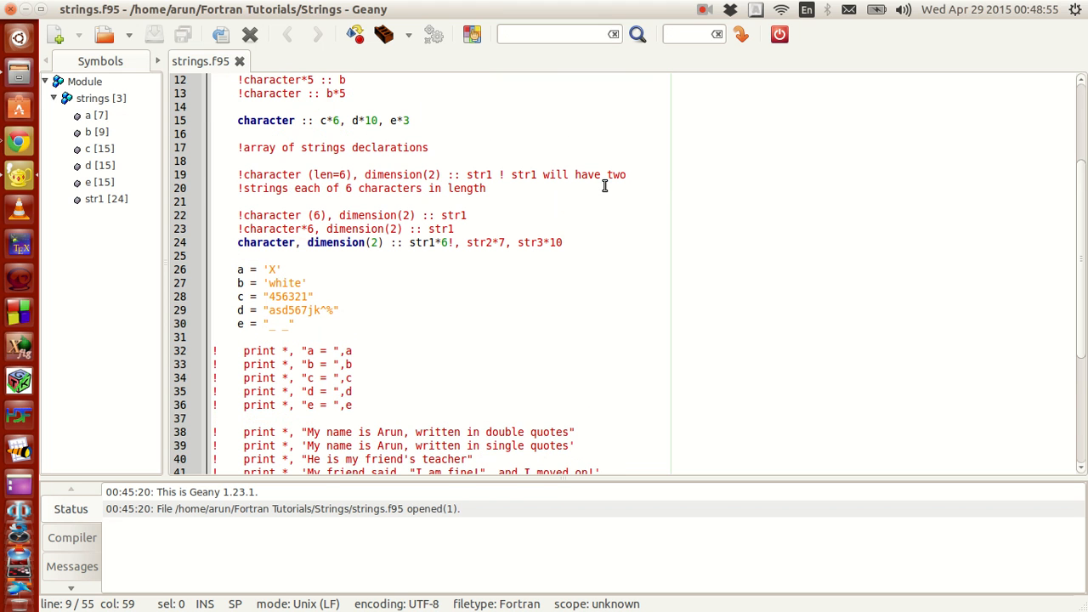
mouse_move(346, 286)
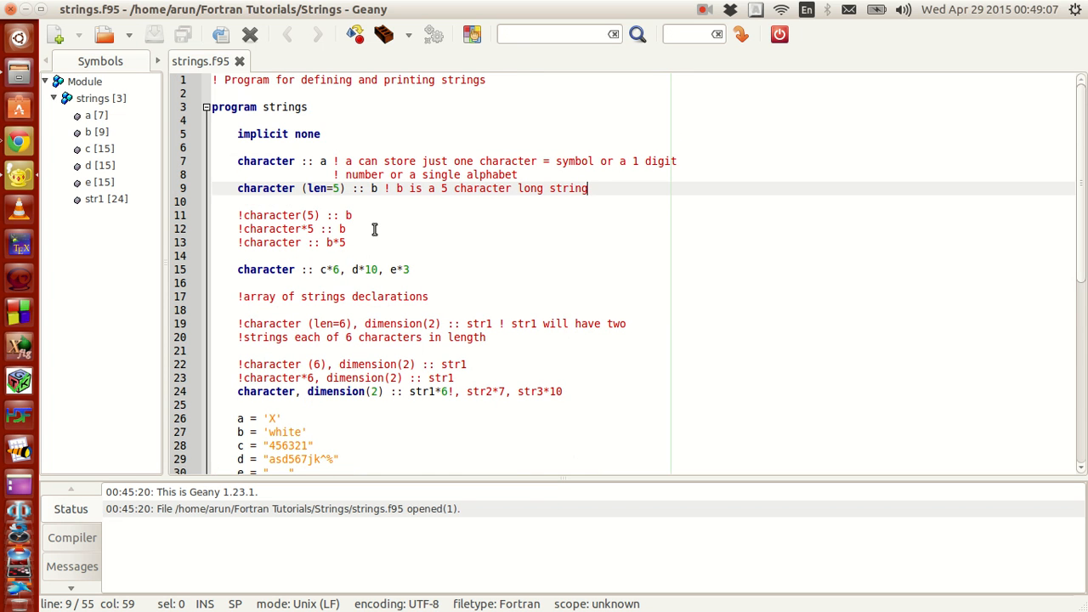
mouse_move(459, 225)
text(!)
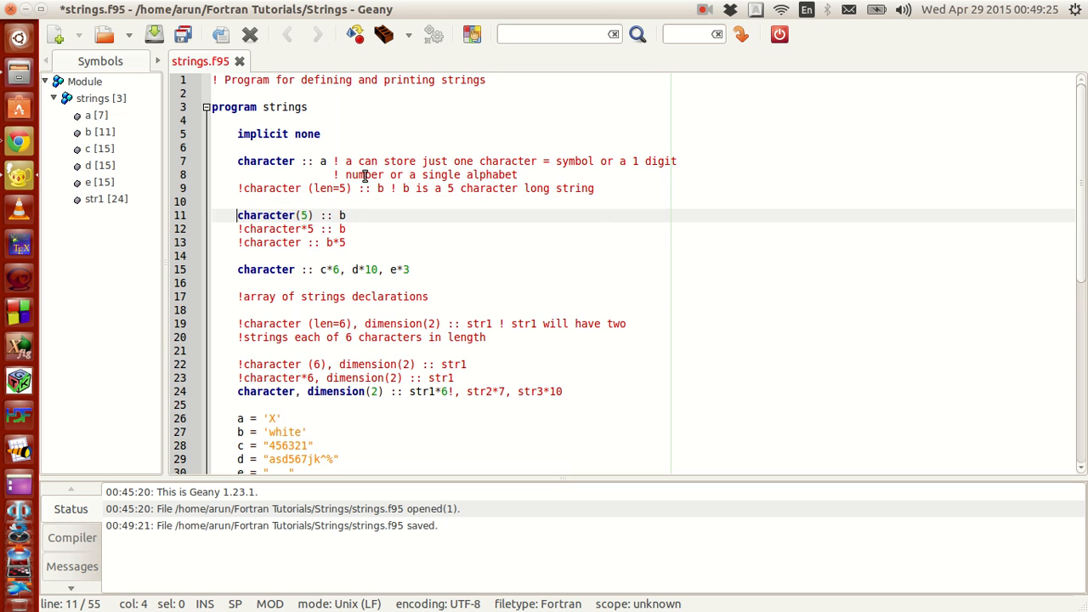
mouse_move(472, 236)
text(!)
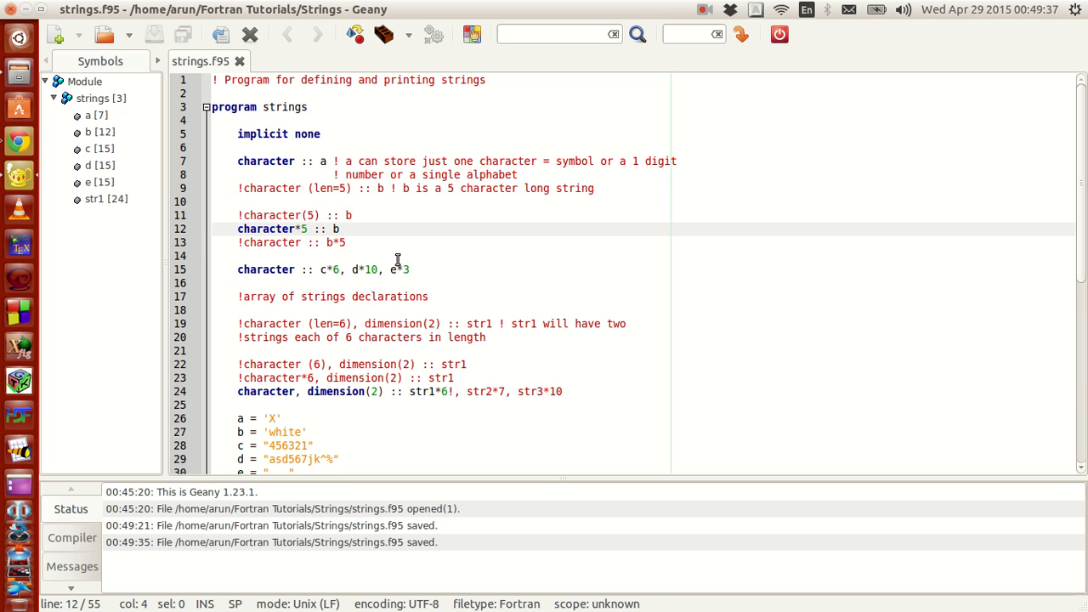
mouse_move(296, 238)
text(!)
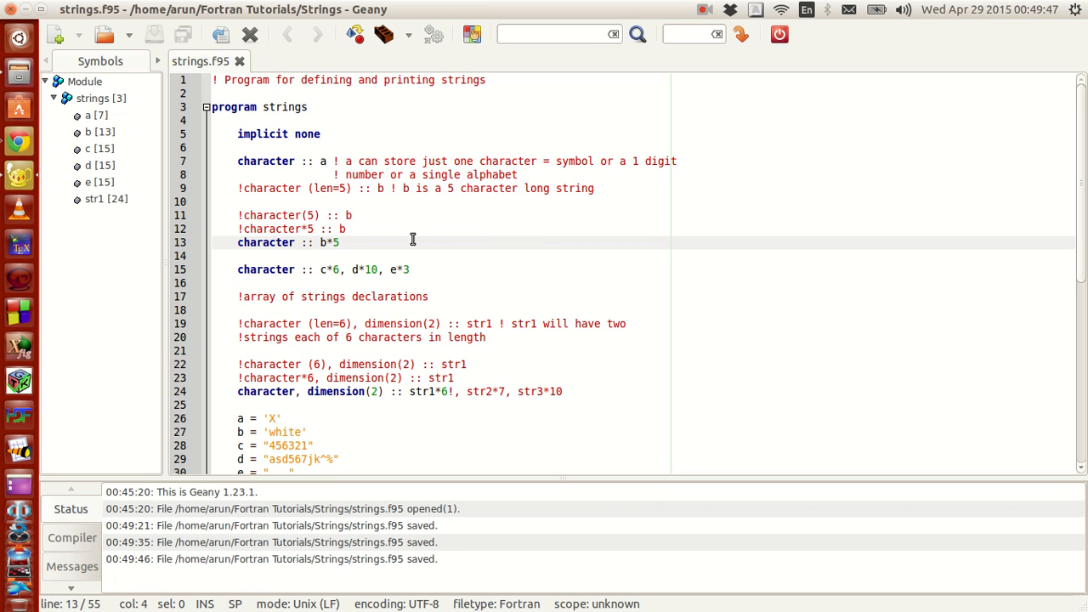
click(238, 243)
text(!)
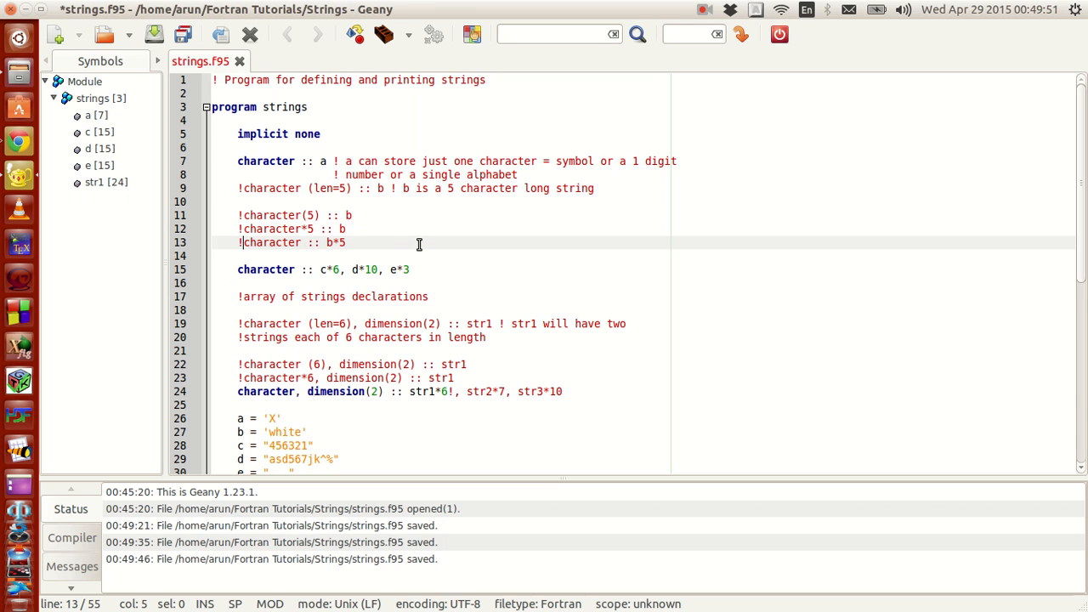
key(ctrl+s)
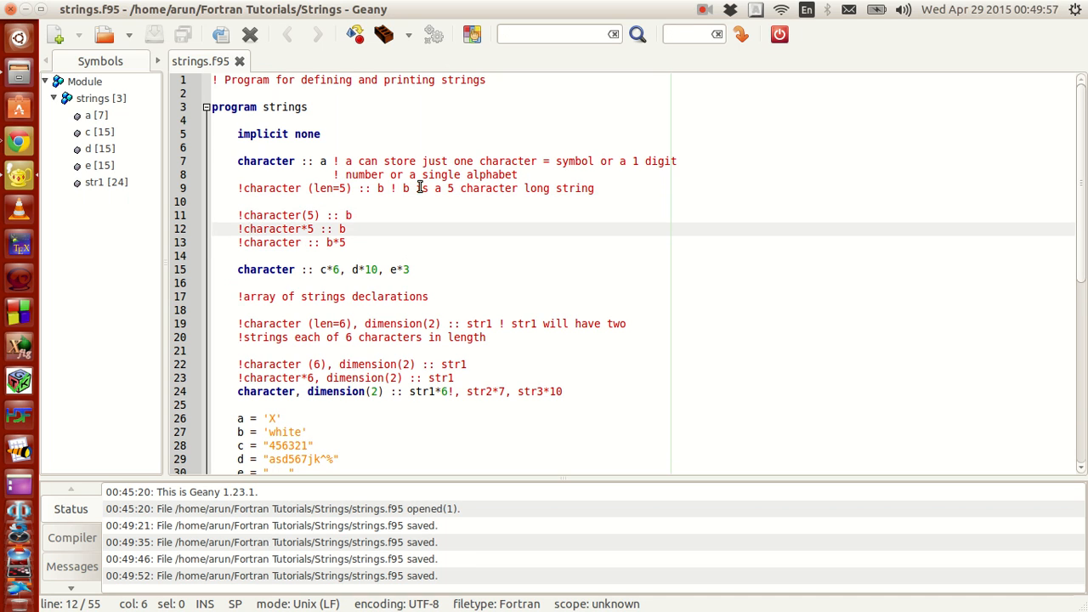
mouse_move(412, 187)
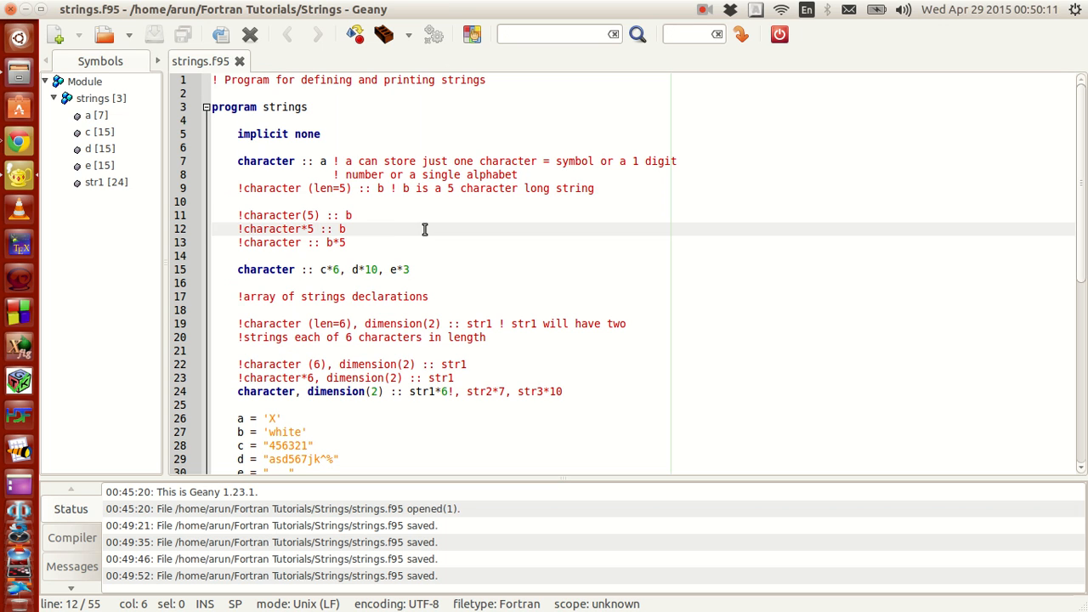
mouse_move(413, 251)
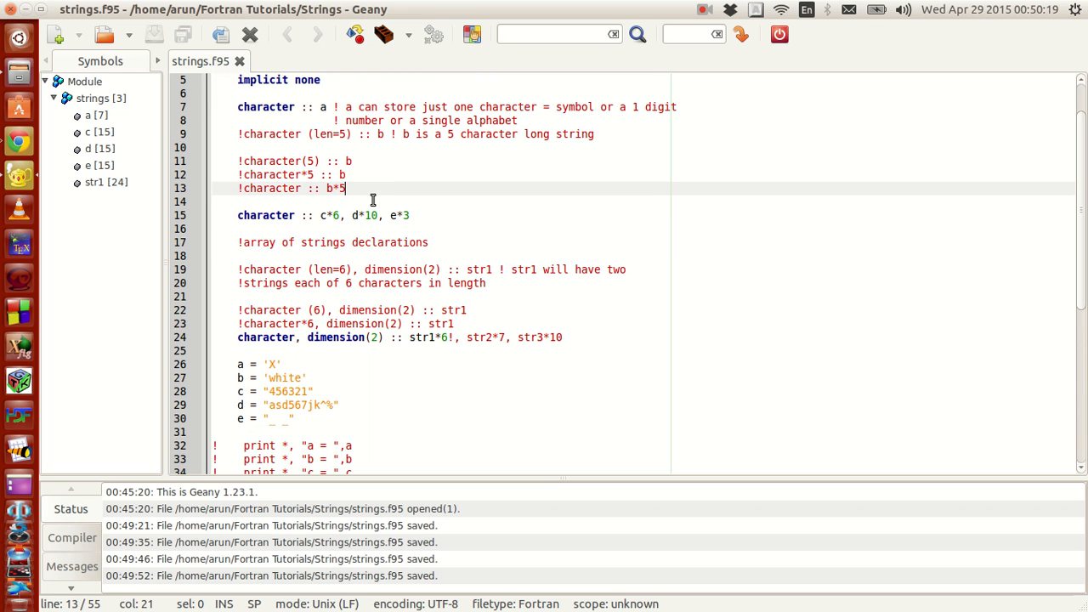
mouse_move(359, 218)
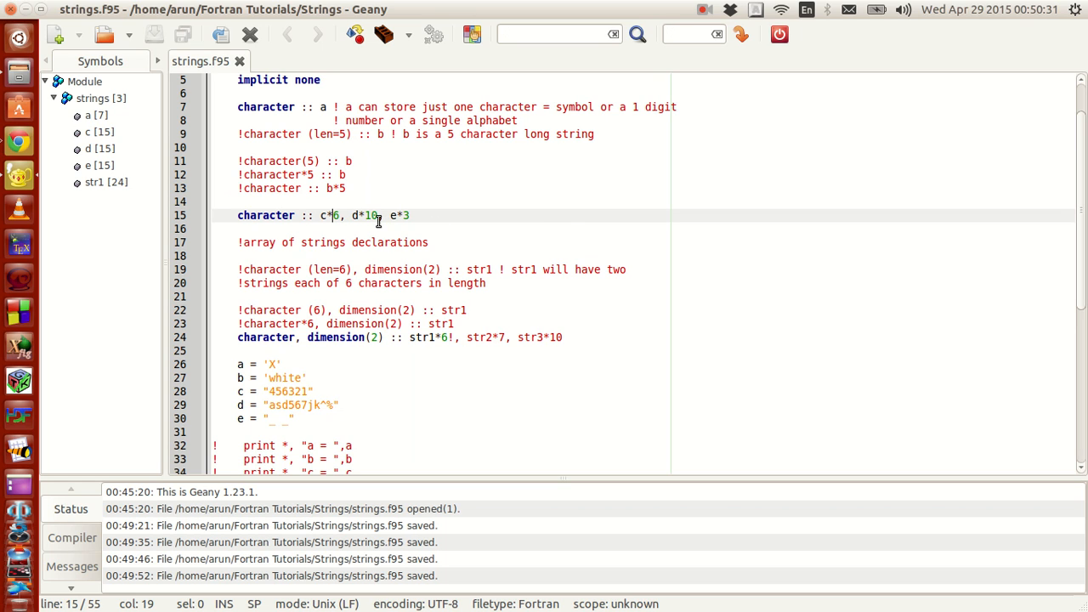
click(573, 212)
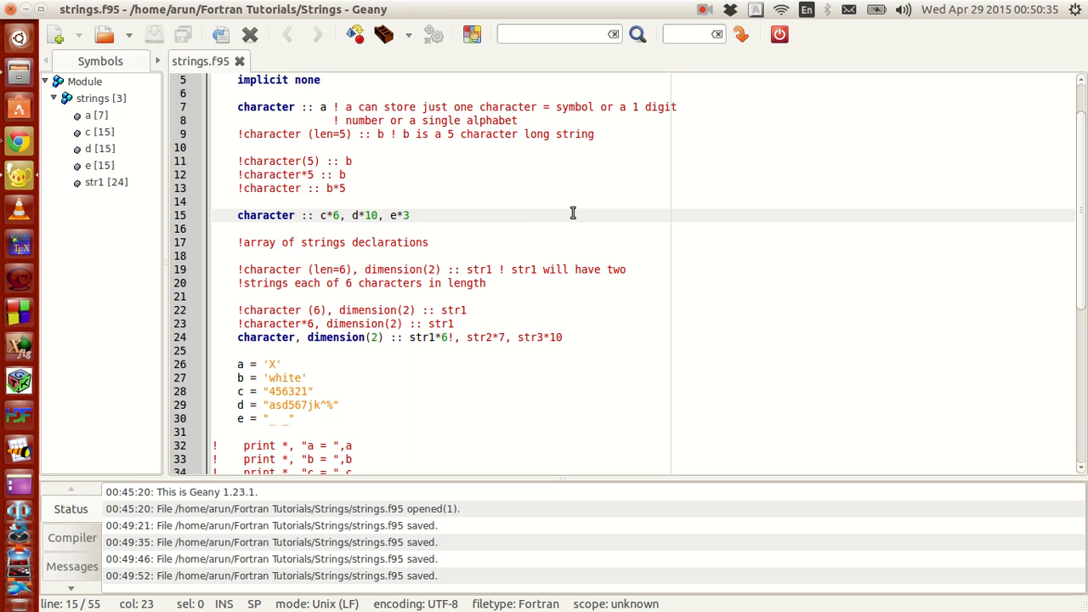
mouse_move(456, 221)
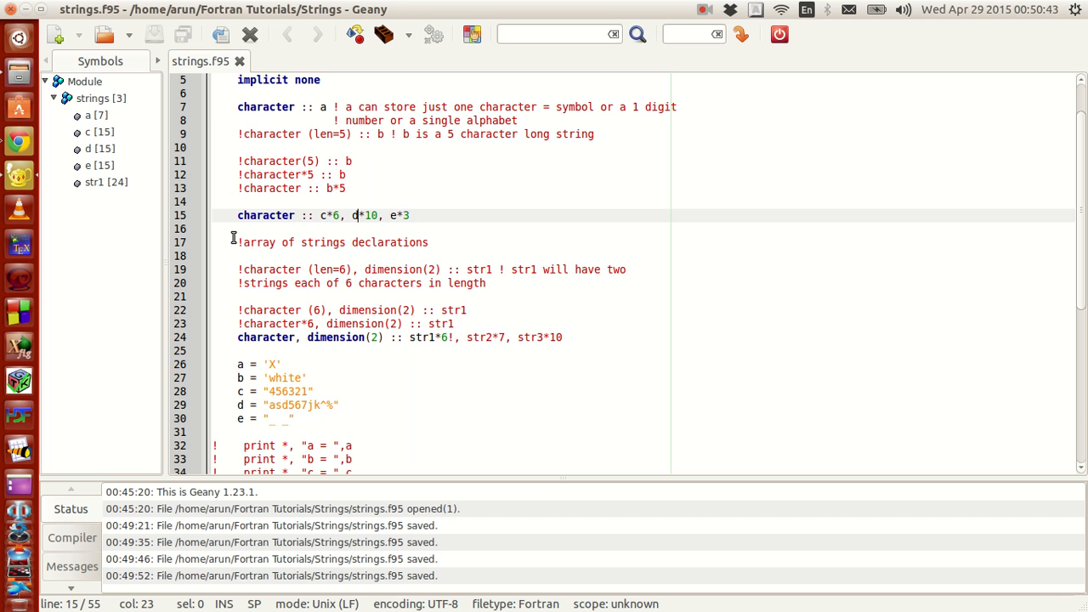
scroll(down, 3)
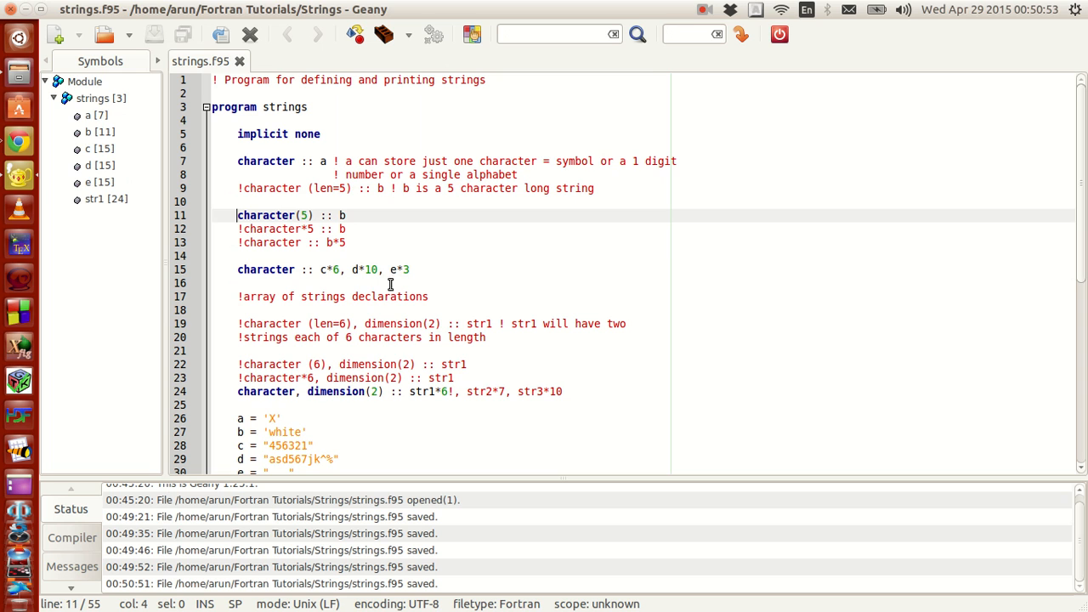
scroll(down, 3)
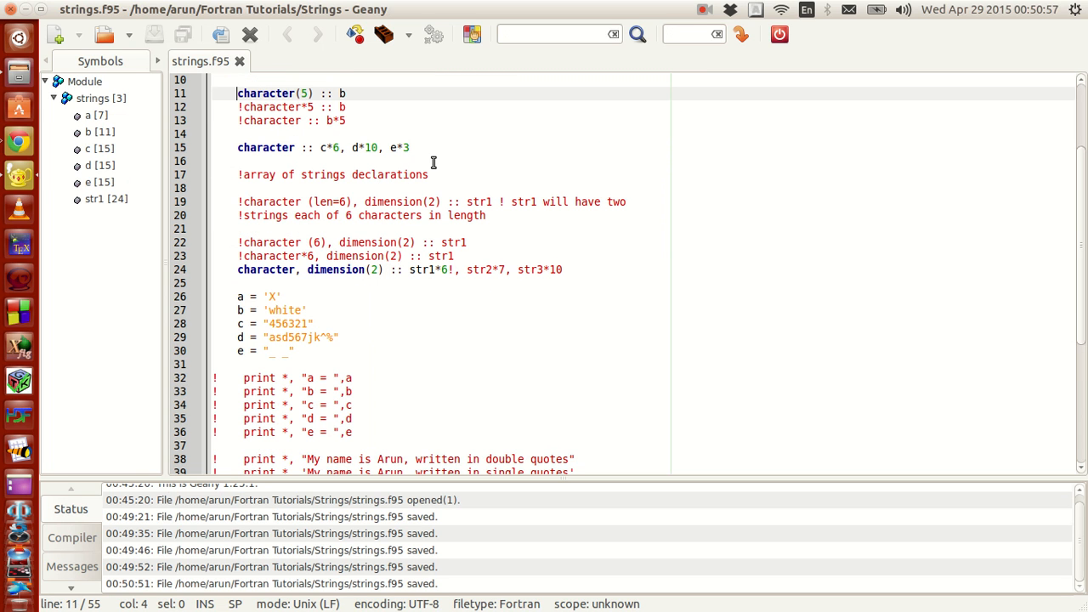
scroll(down, 3)
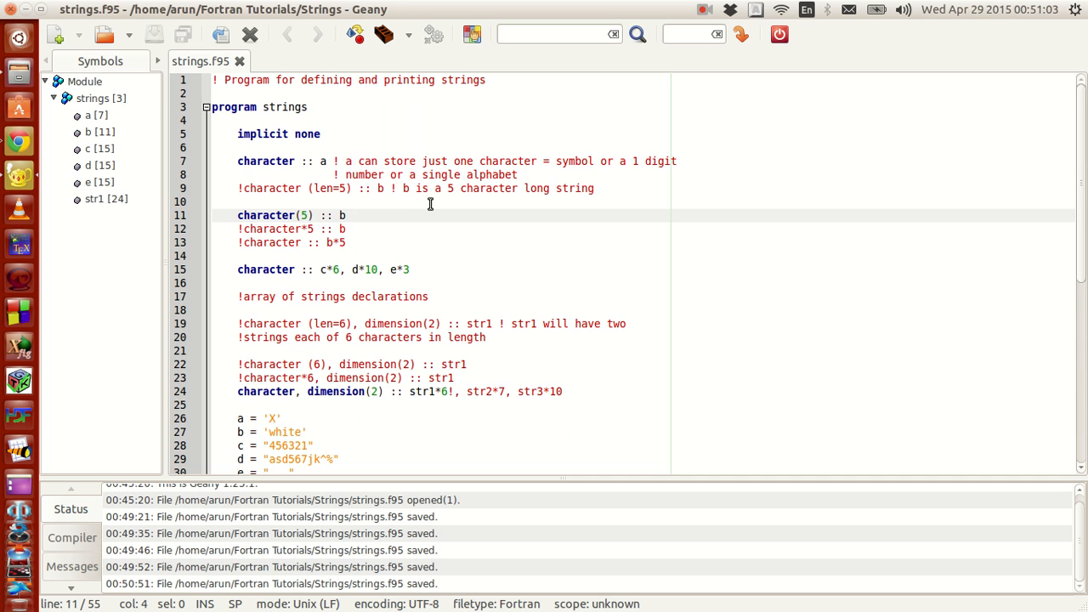
scroll(down, 3)
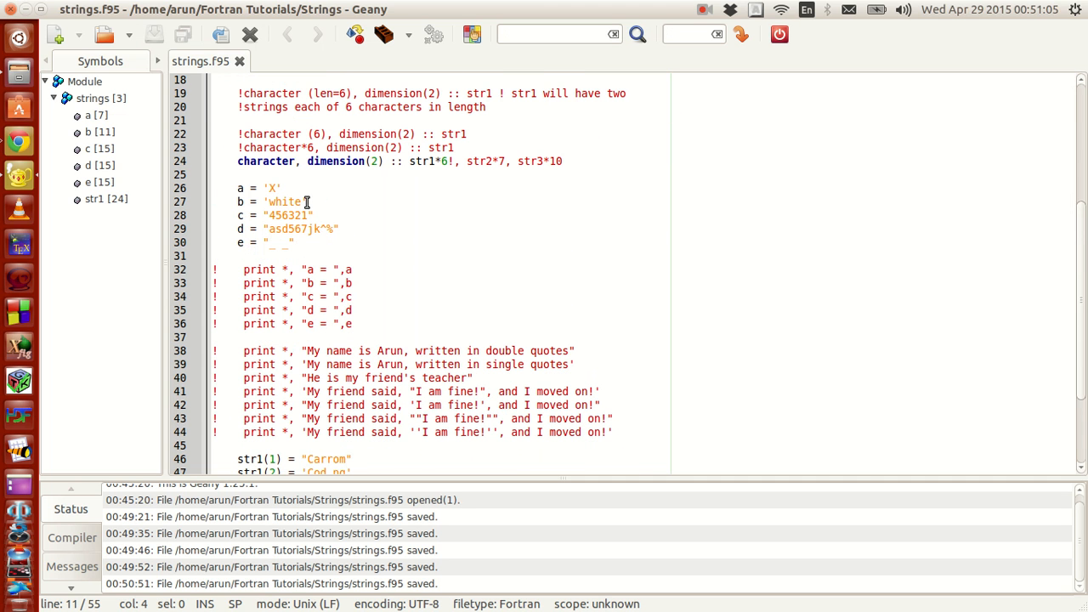
mouse_move(369, 235)
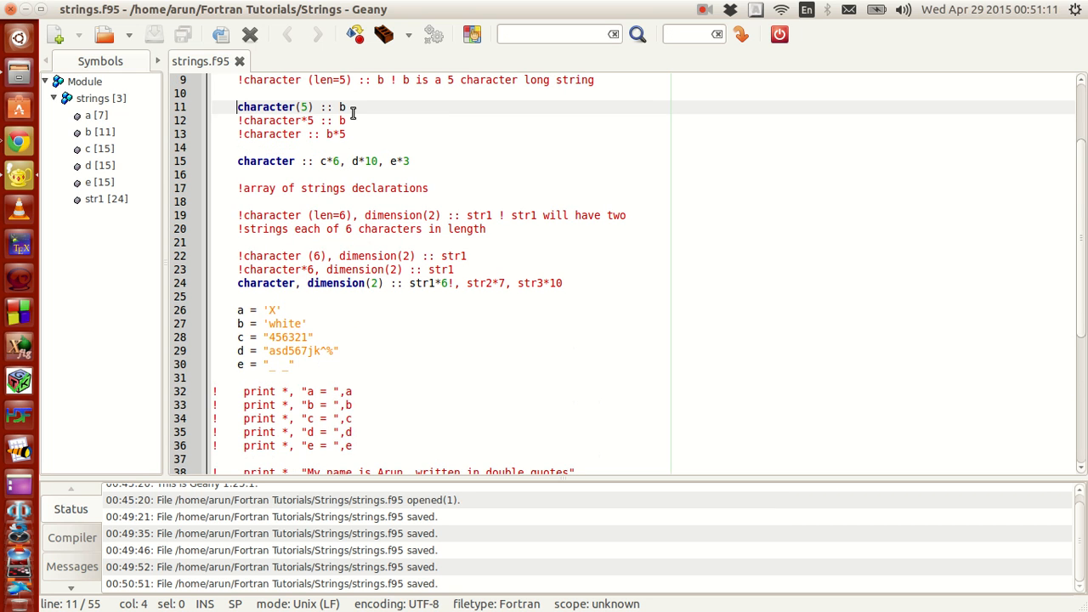
scroll(down, 3)
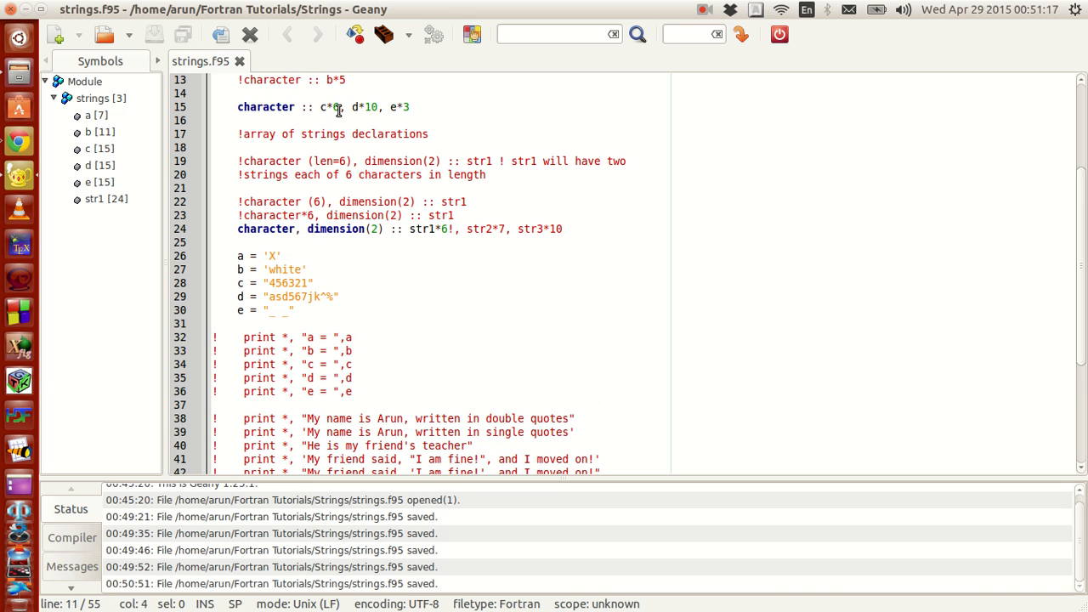
mouse_move(532, 329)
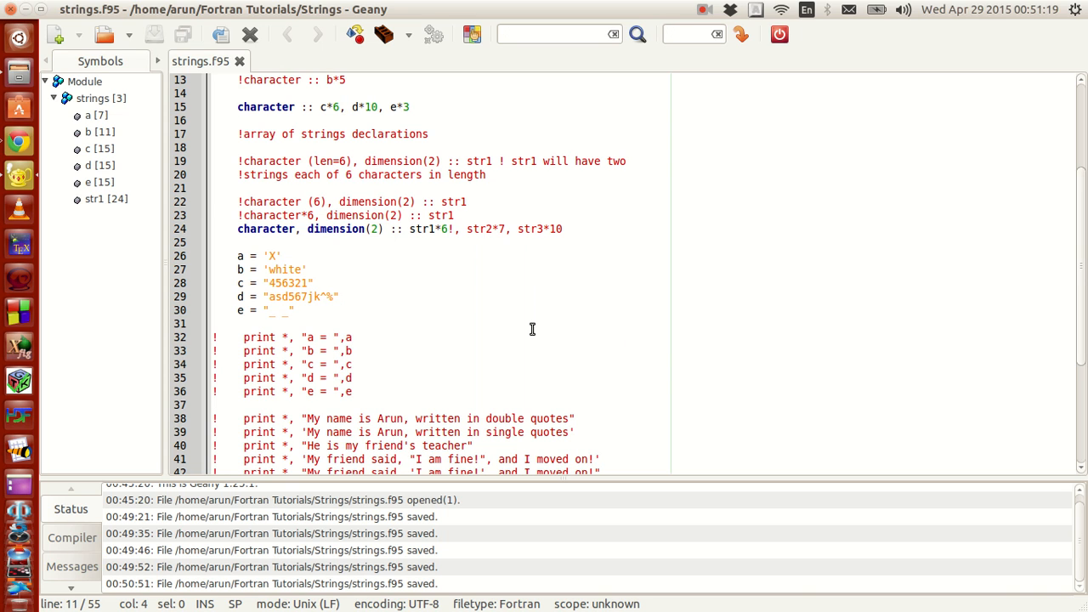
mouse_move(402, 298)
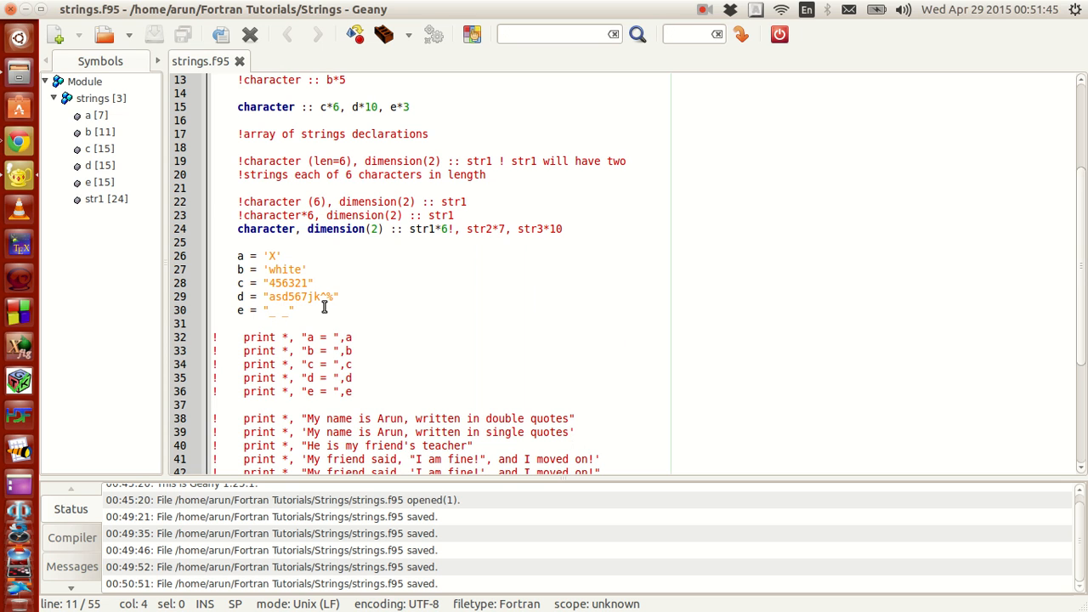
mouse_move(508, 393)
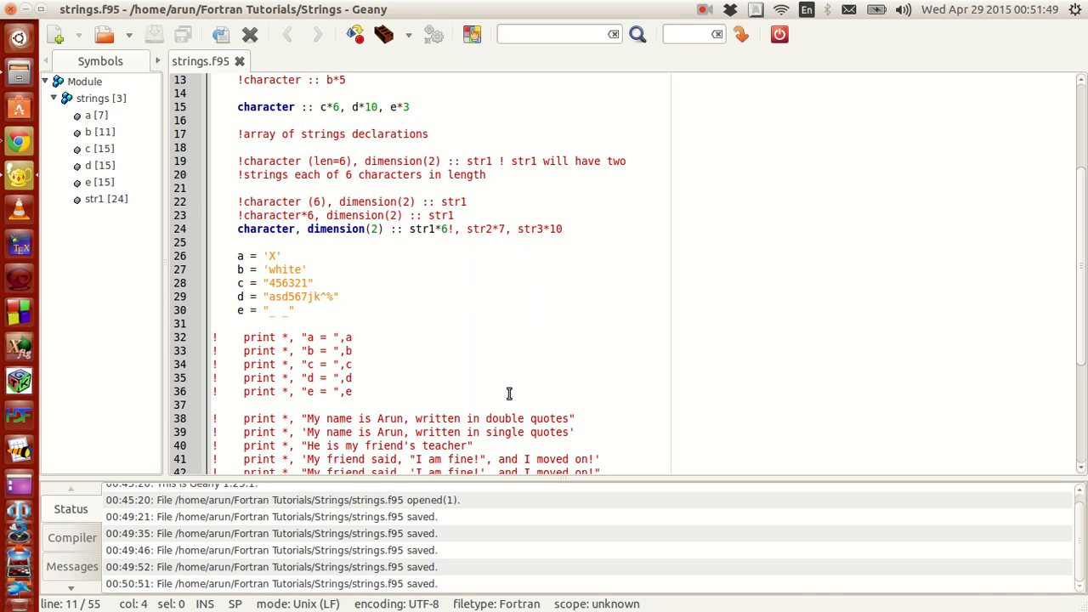
mouse_move(225, 336)
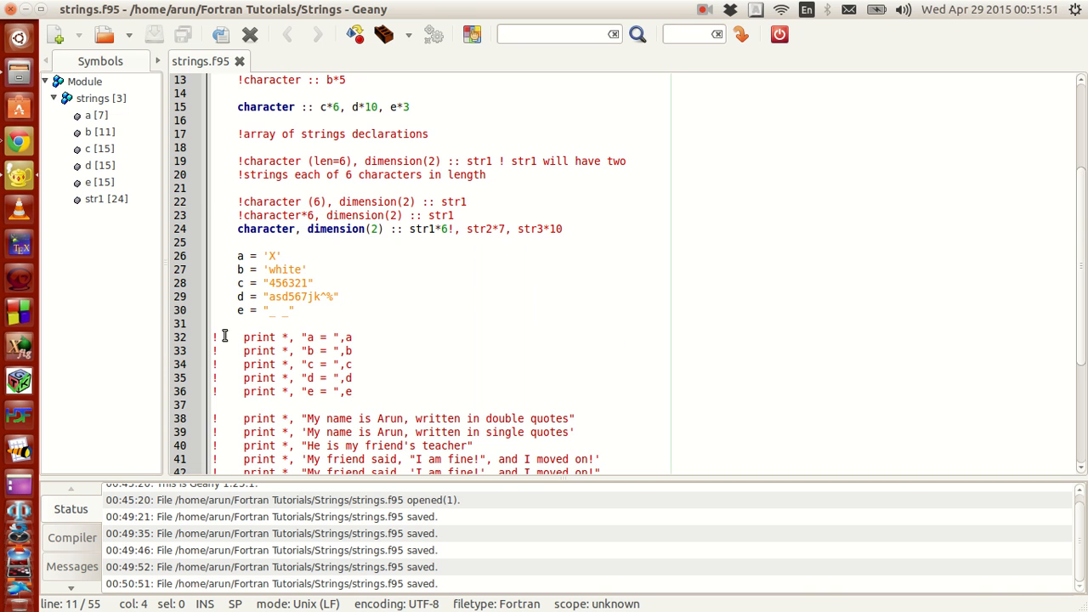
- Uncomment the print statements for a, b, c, d and e on lines 32–36 and save
drag(212, 337, 348, 377)
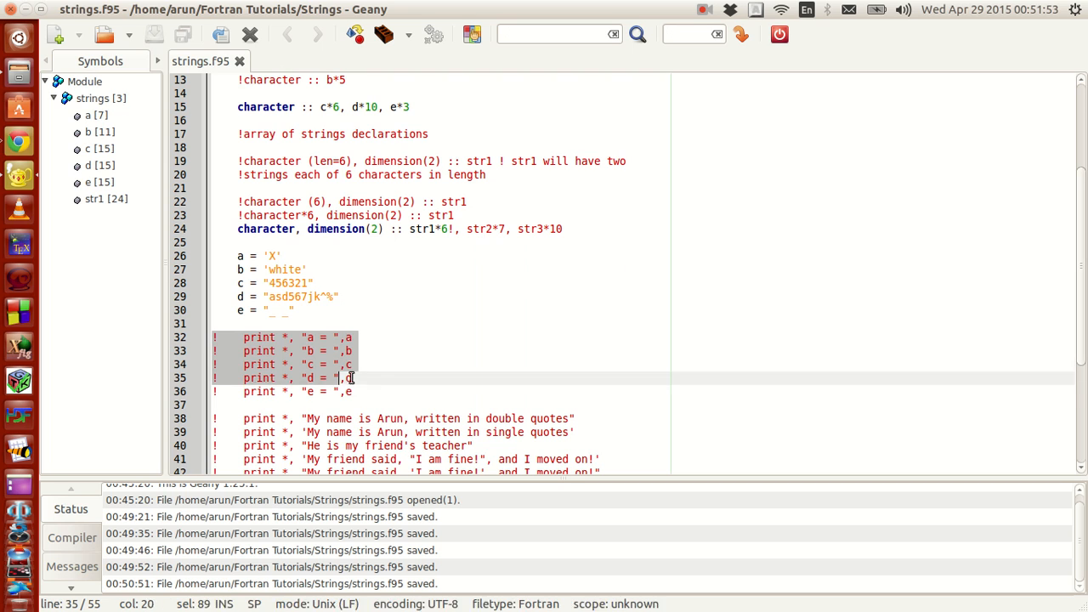
drag(354, 378, 353, 391)
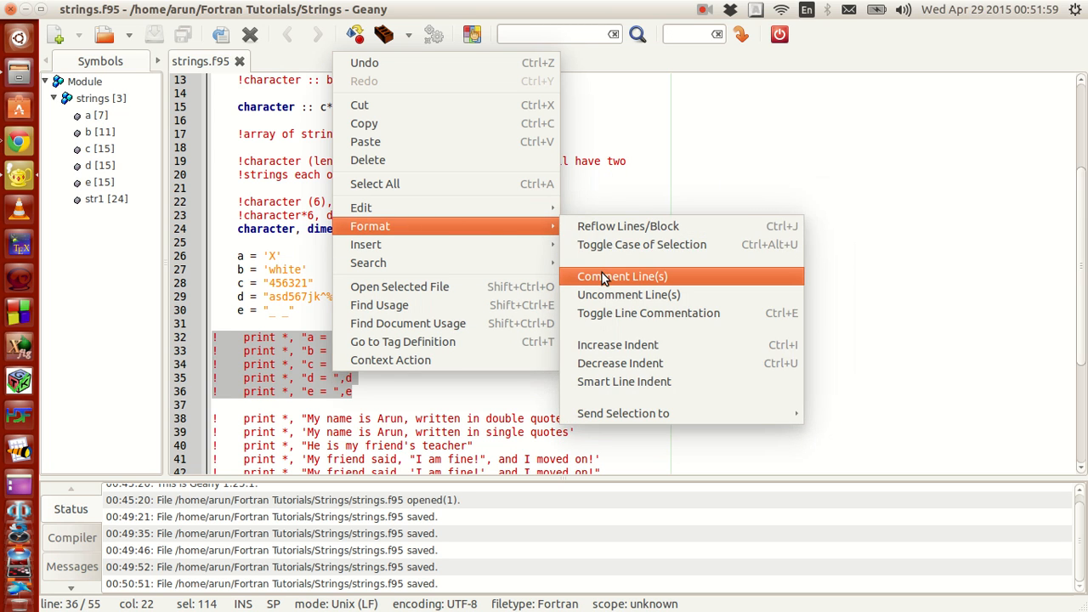
click(621, 275)
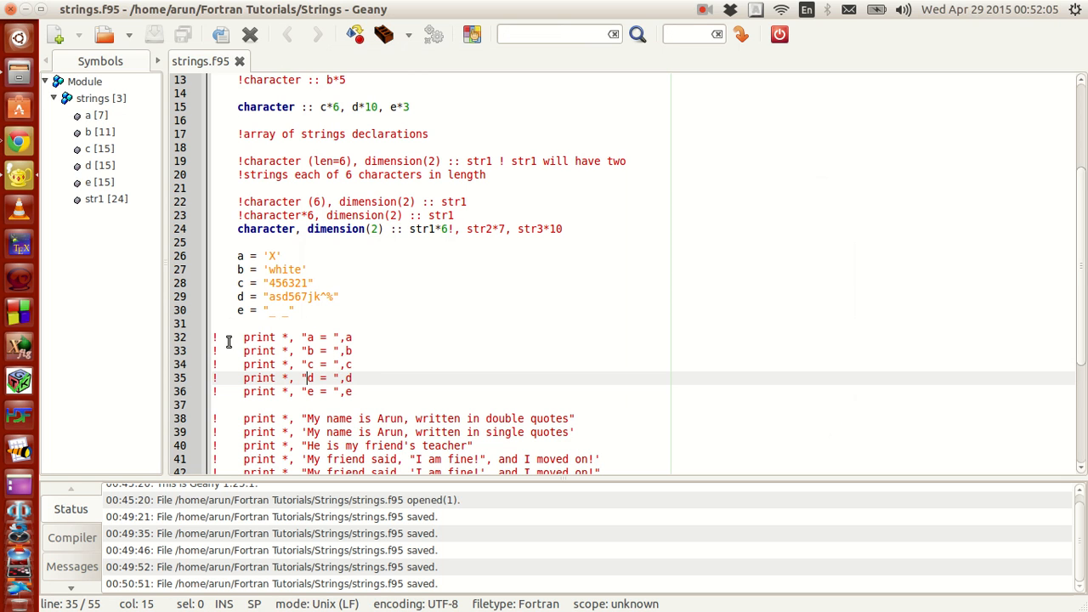
drag(244, 336, 343, 377)
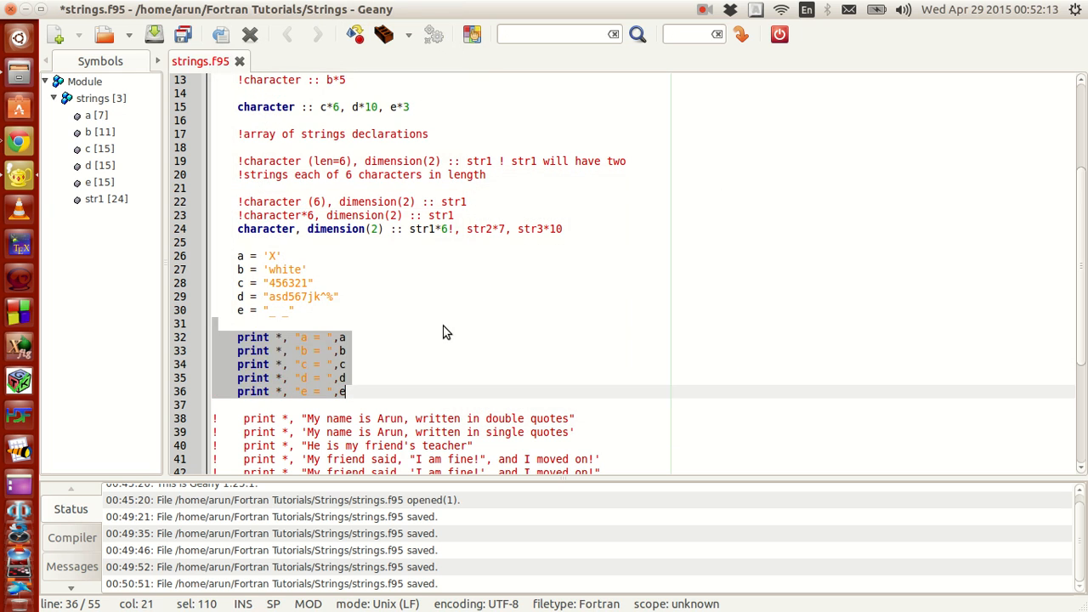
key(ctrl+s)
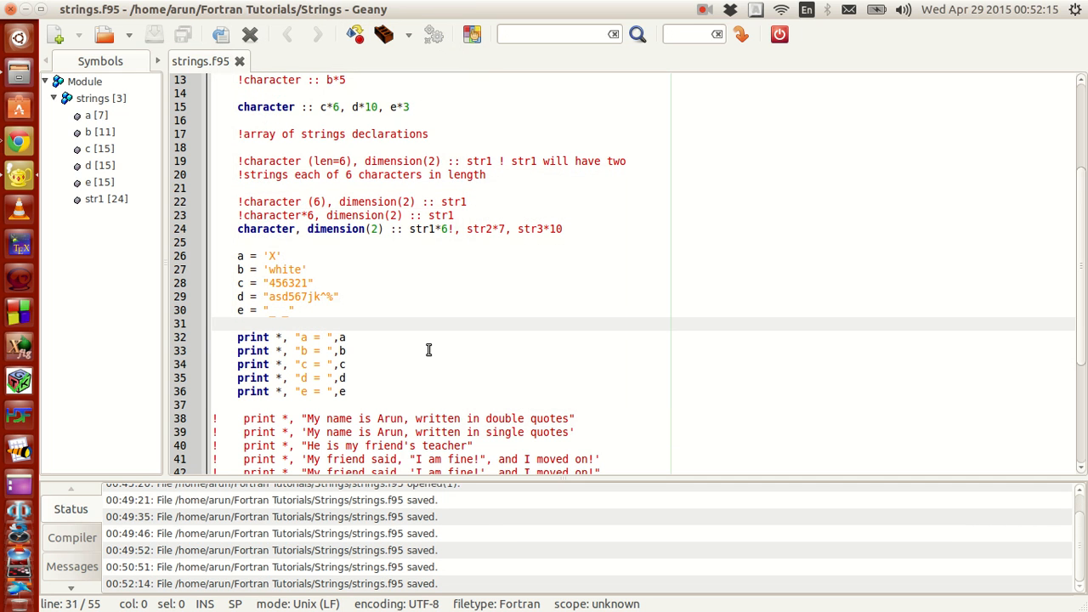
- Compile strings.f95 and run it, showing the printed values of a through e
click(356, 35)
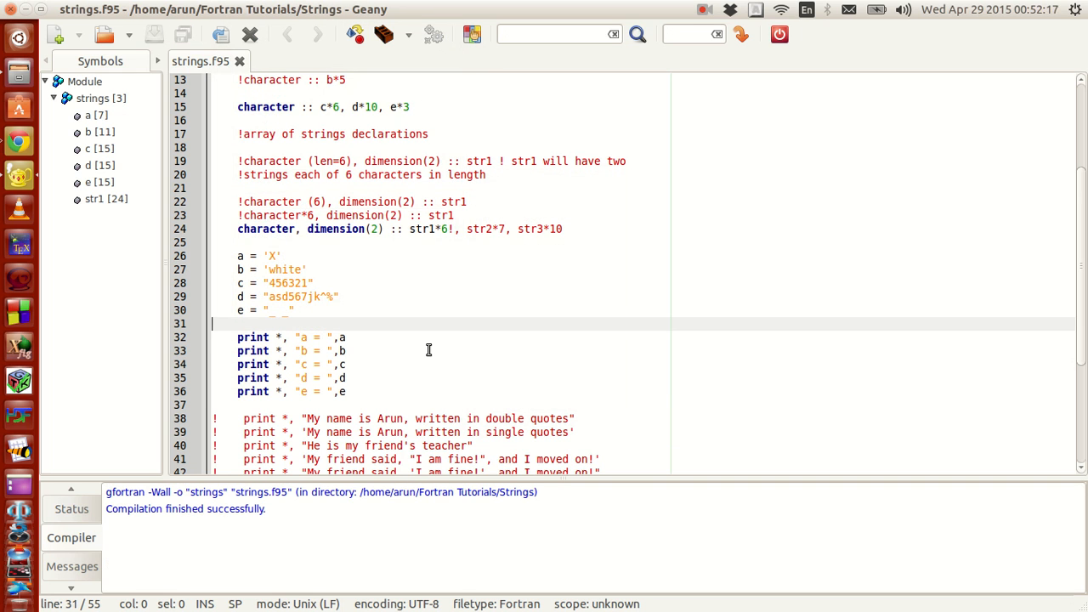
click(433, 35)
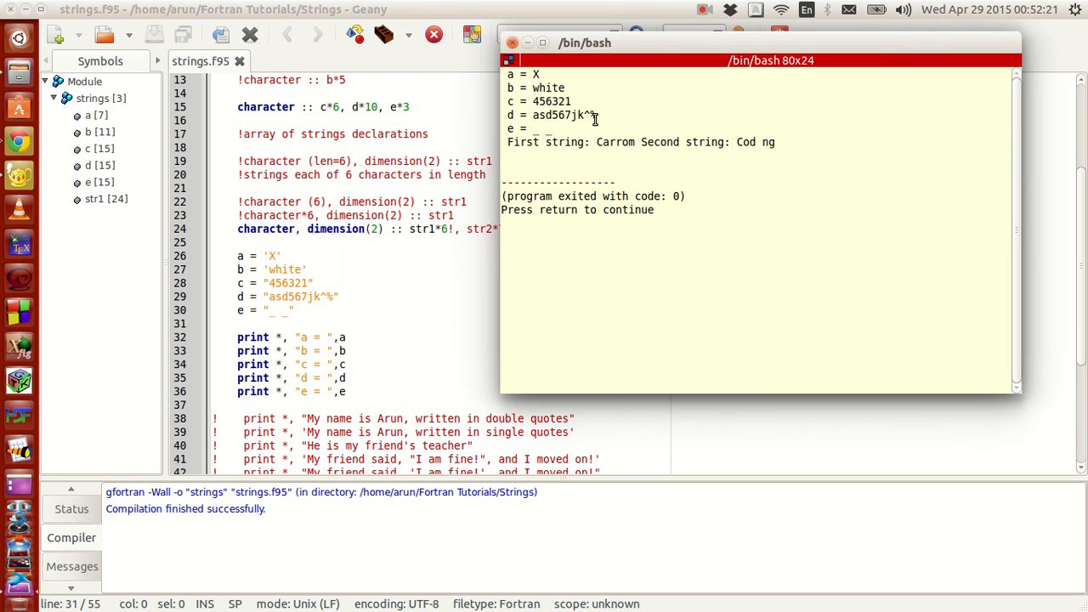
mouse_move(601, 91)
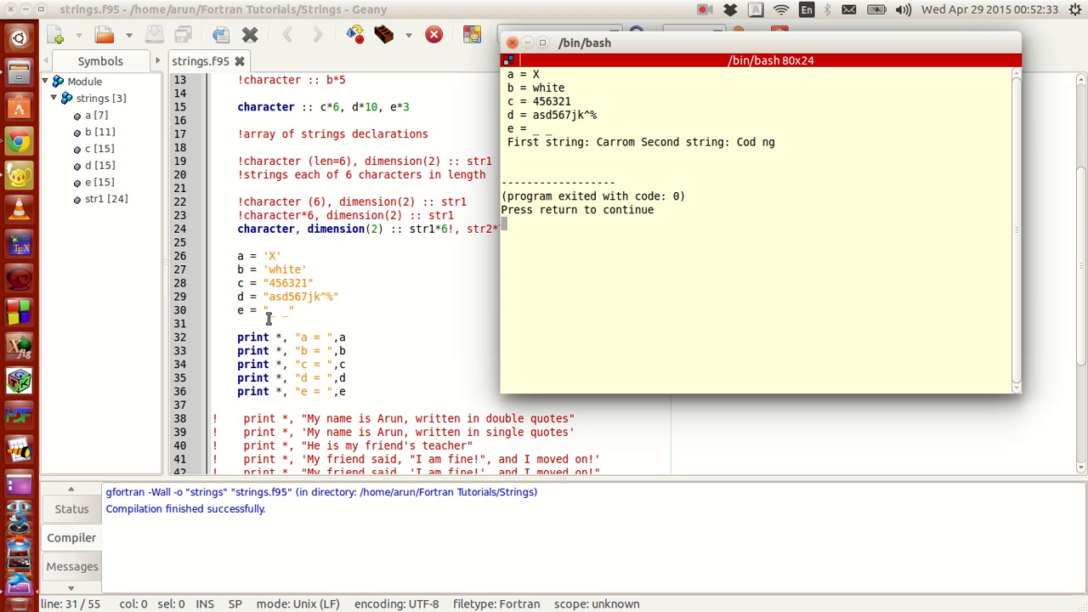
mouse_move(560, 207)
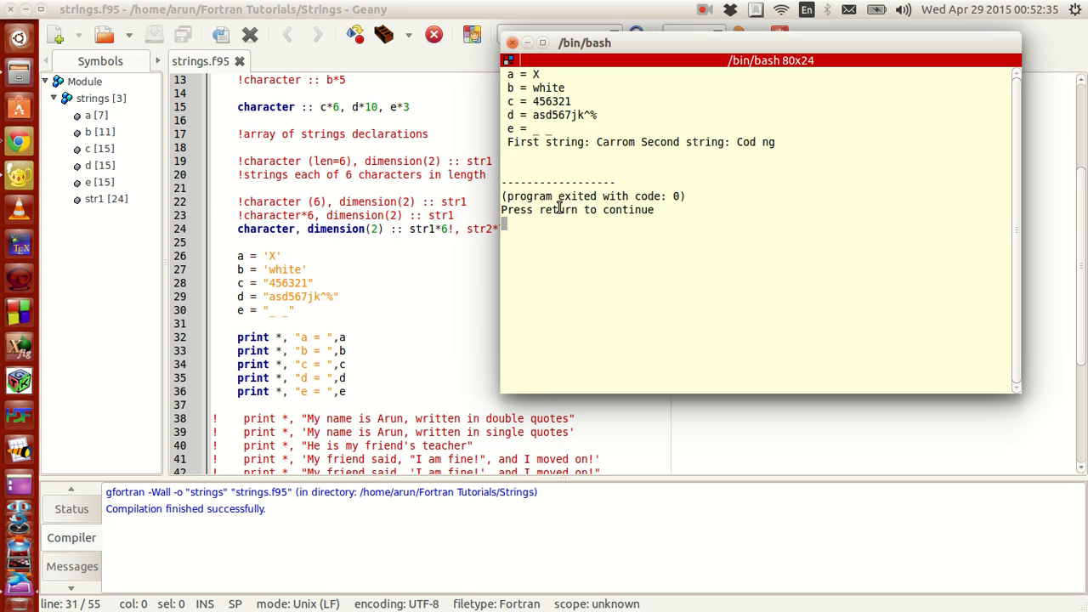
mouse_move(602, 139)
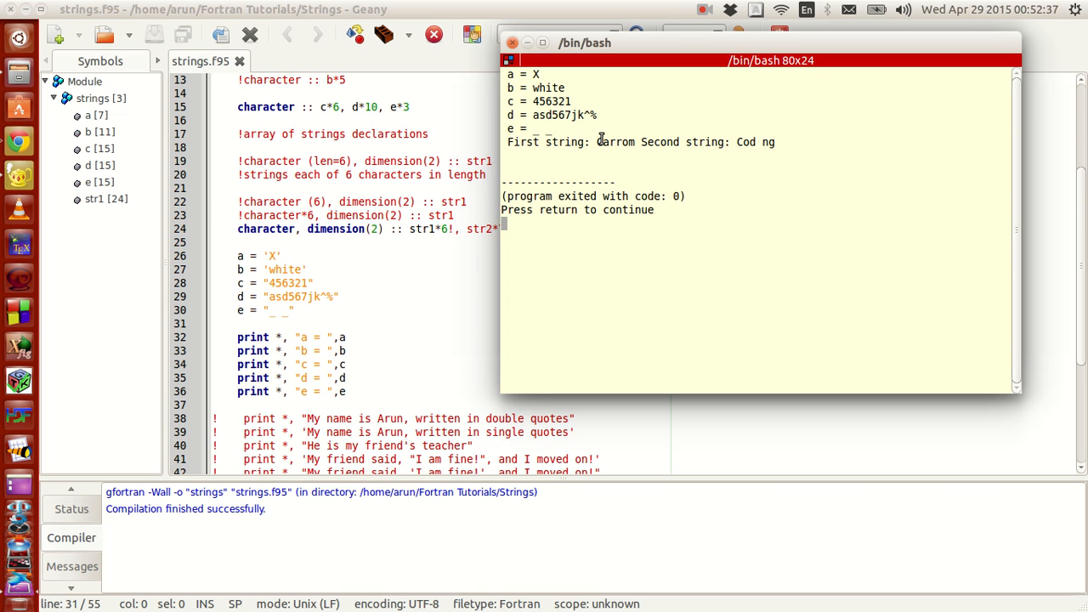
mouse_move(679, 44)
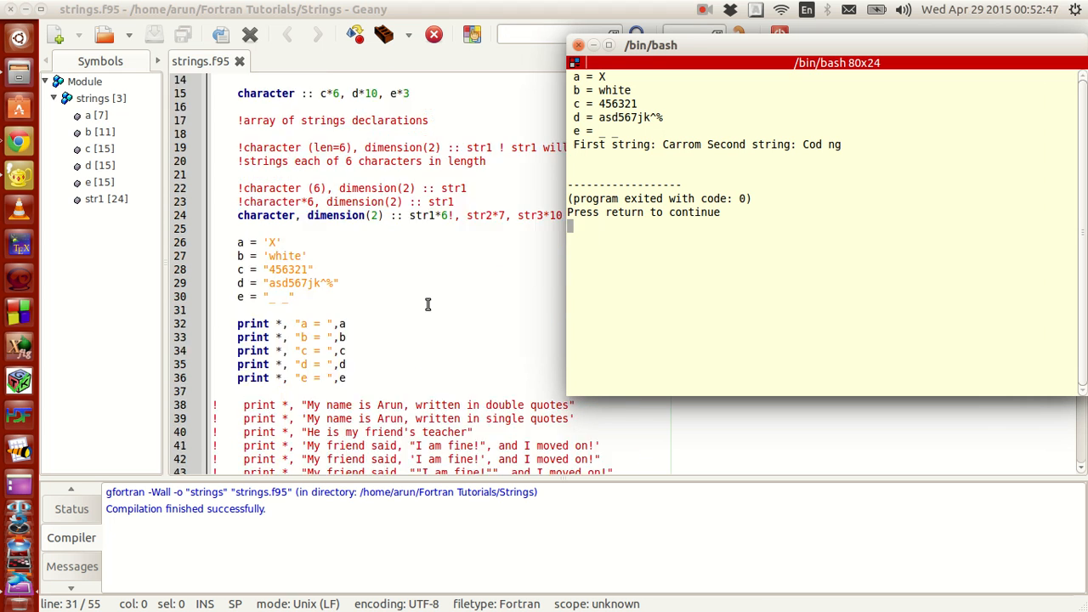
scroll(down, 3)
text(!)
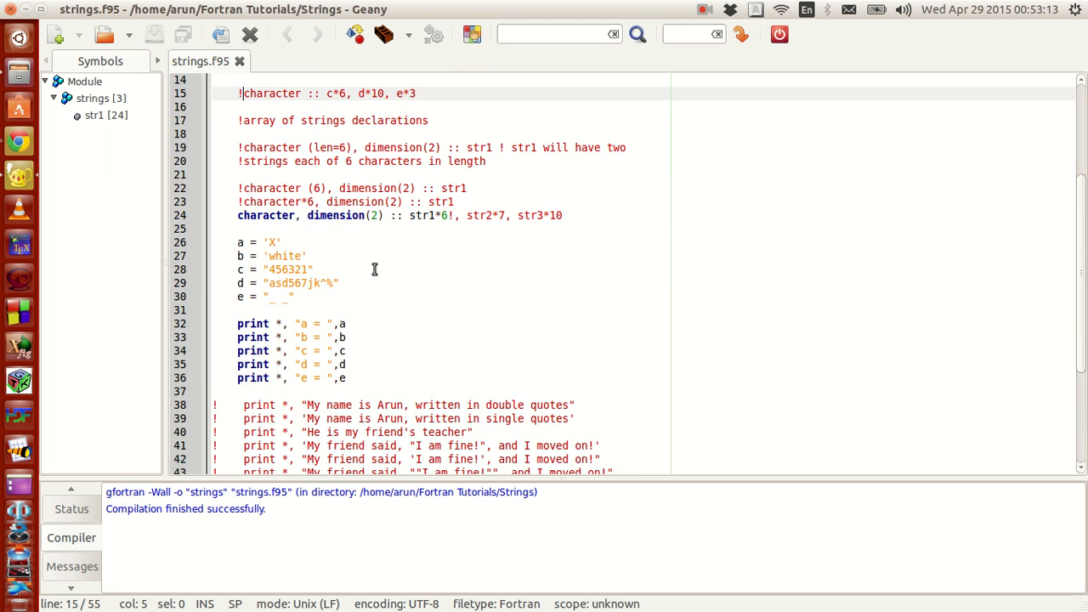
- Scroll back up and place the cursor on a character declaration line
scroll(up, 3)
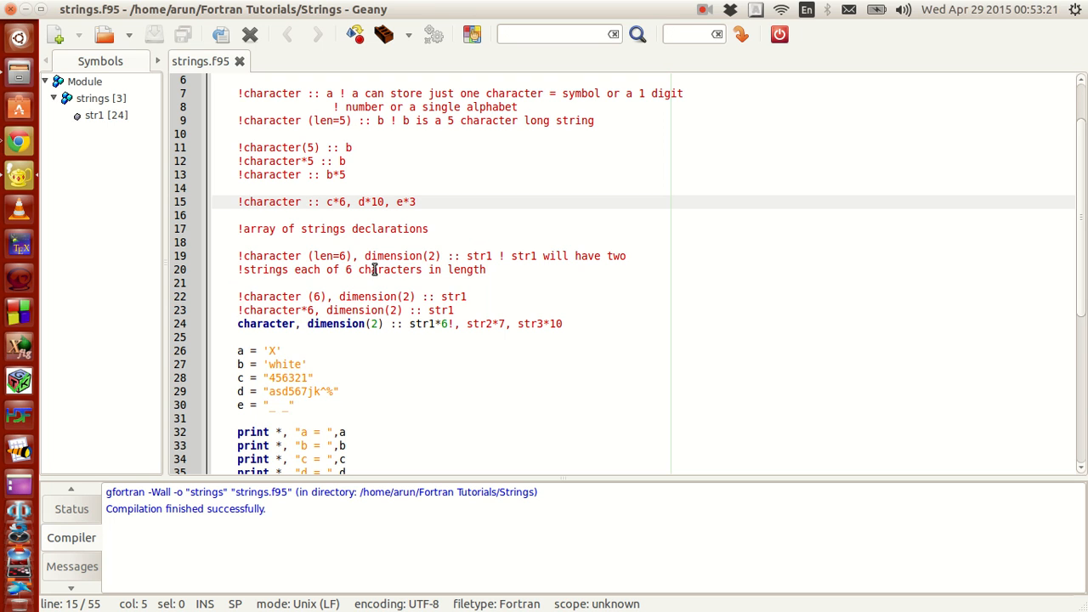
click(242, 201)
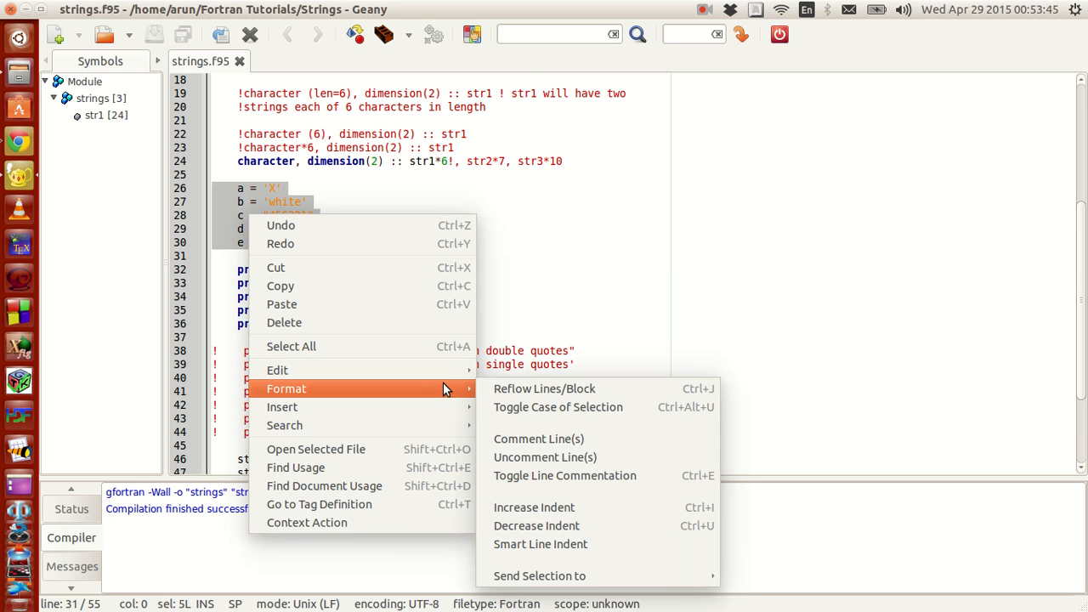
- Comment out the assignments to a through e, then select the five print lines for commenting
click(538, 438)
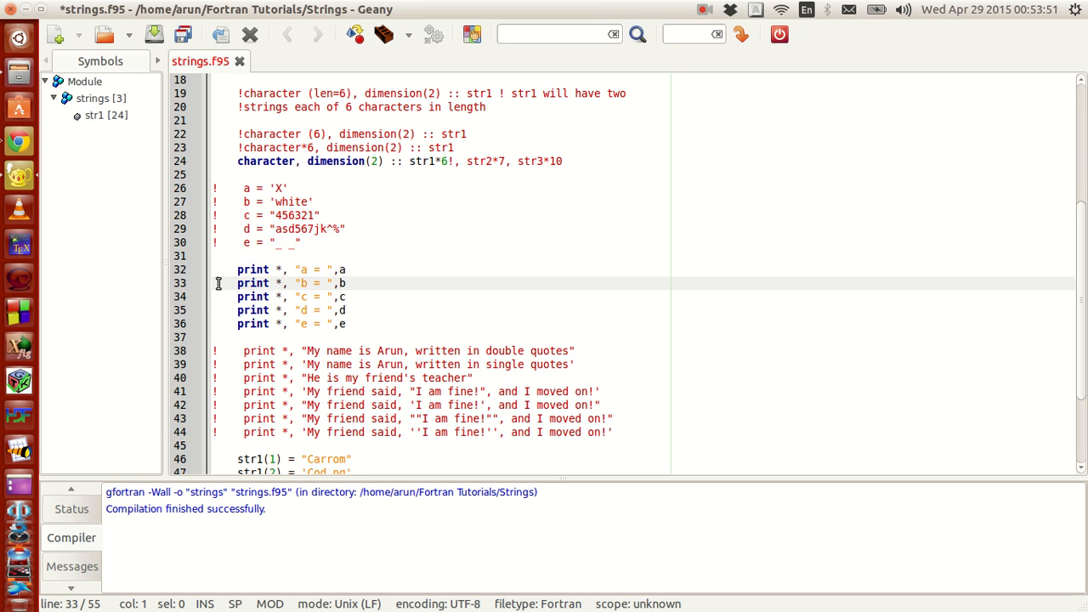
drag(238, 269, 331, 324)
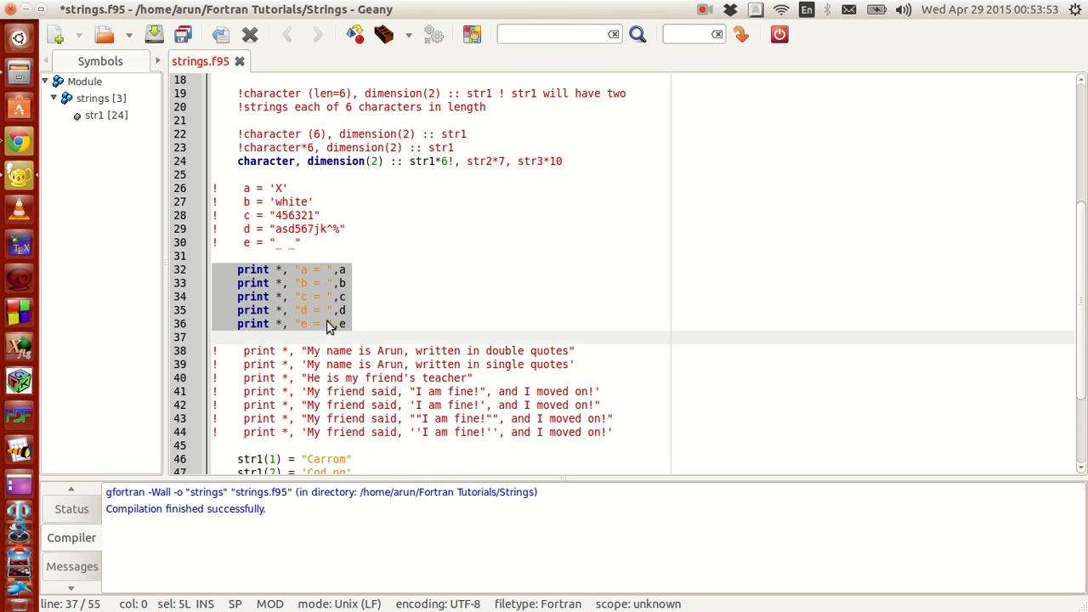
right_click(298, 298)
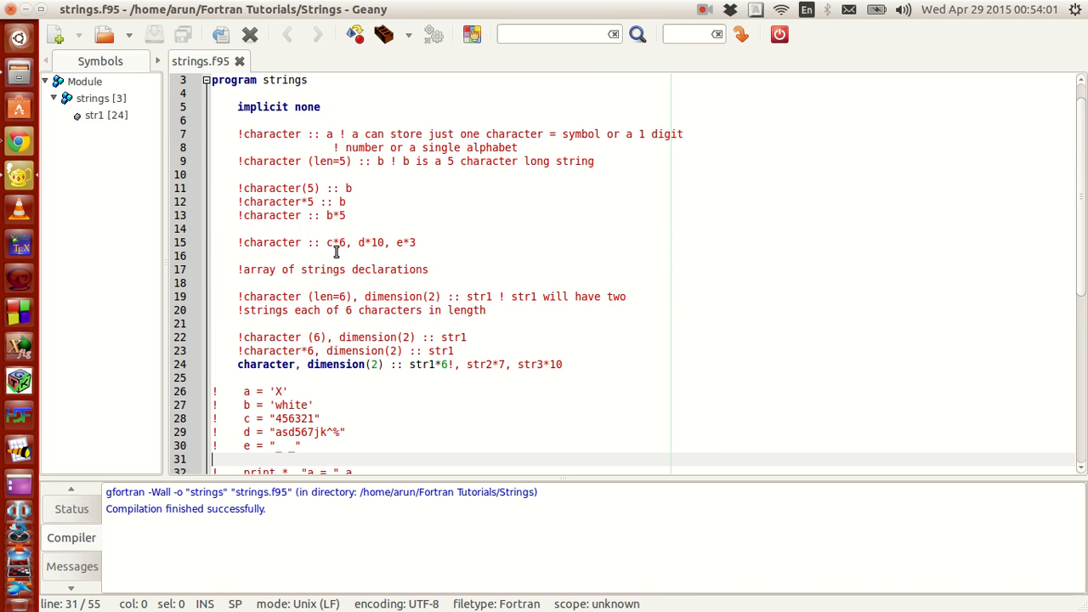
mouse_move(249, 289)
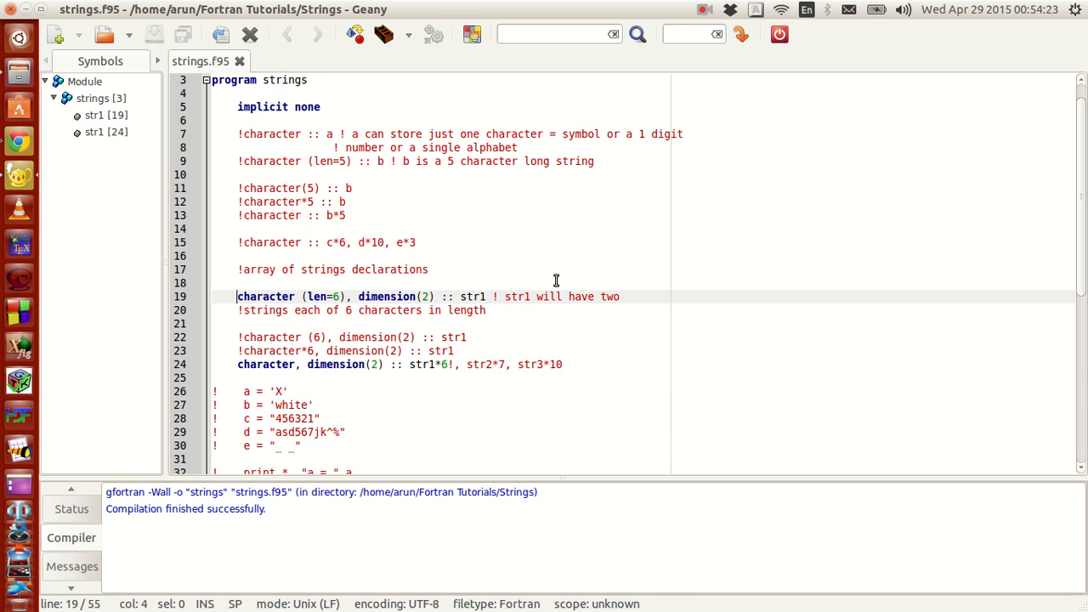
mouse_move(449, 202)
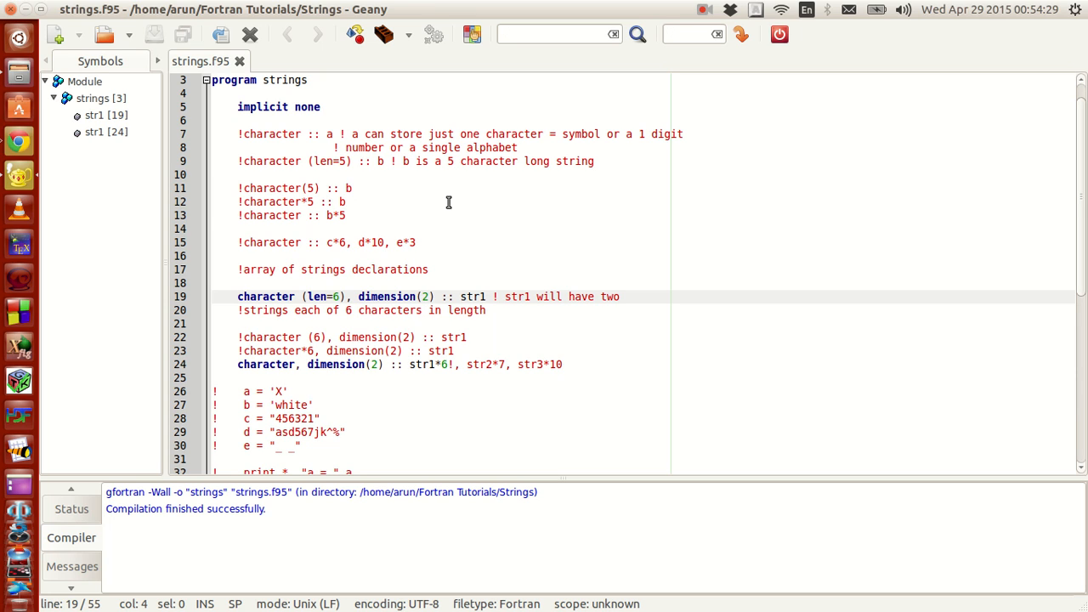
click(239, 296)
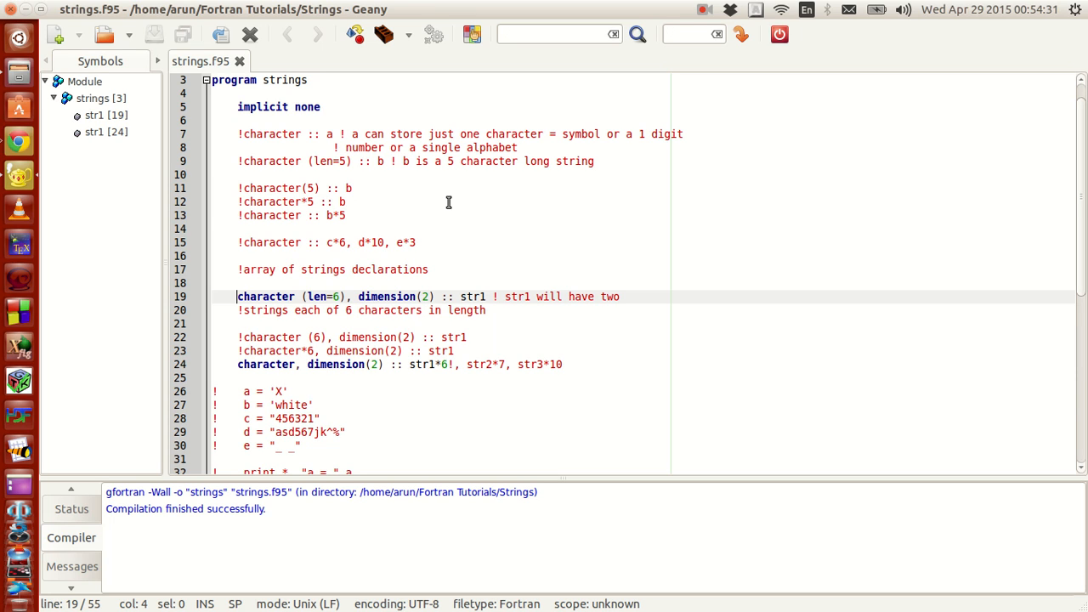
mouse_move(364, 342)
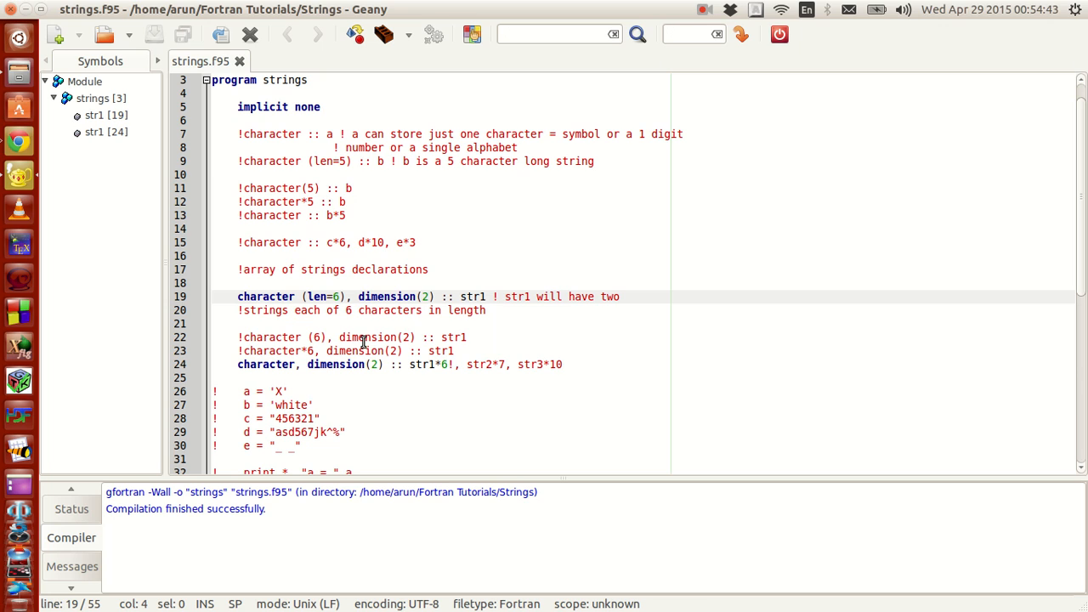
click(238, 296)
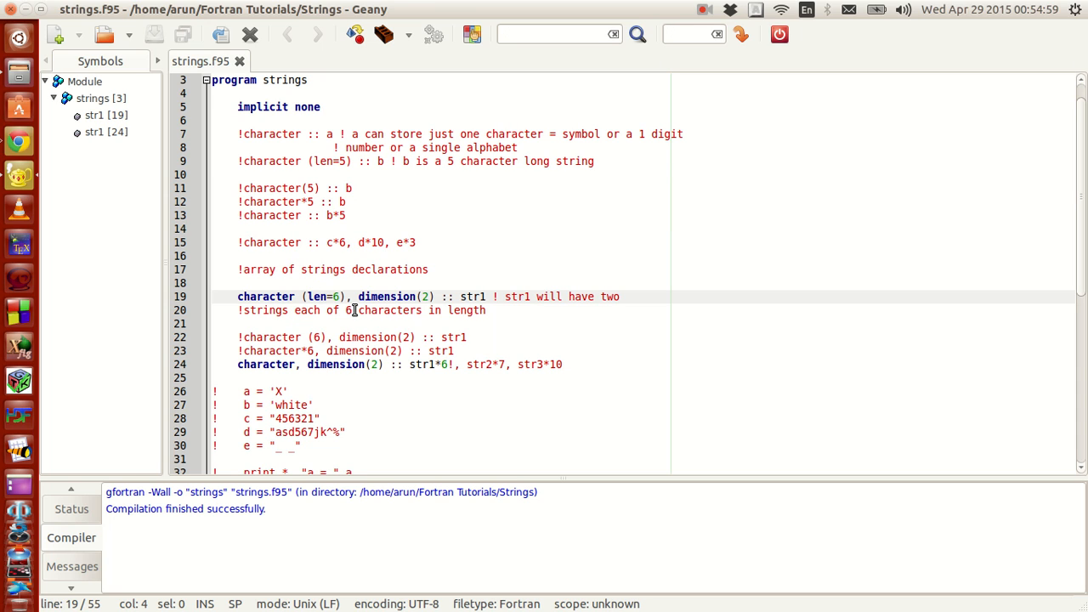
click(395, 160)
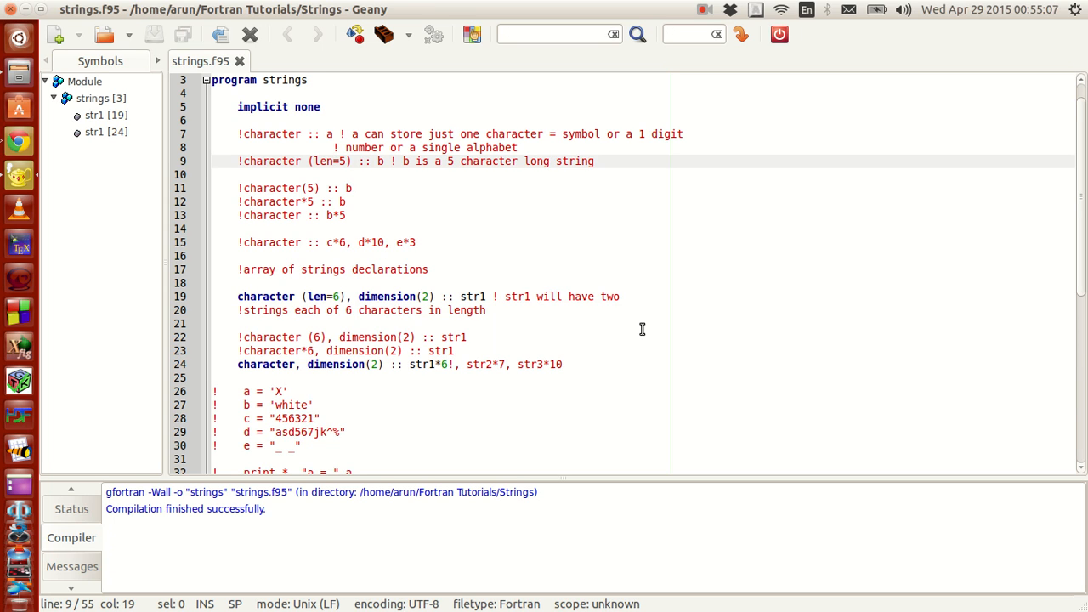
mouse_move(543, 358)
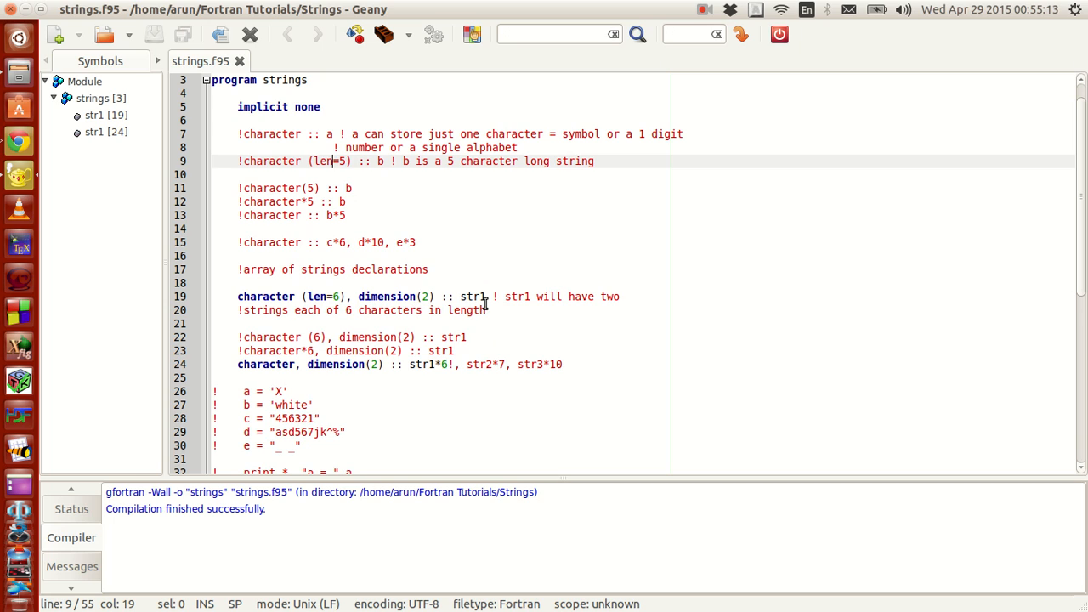
click(485, 296)
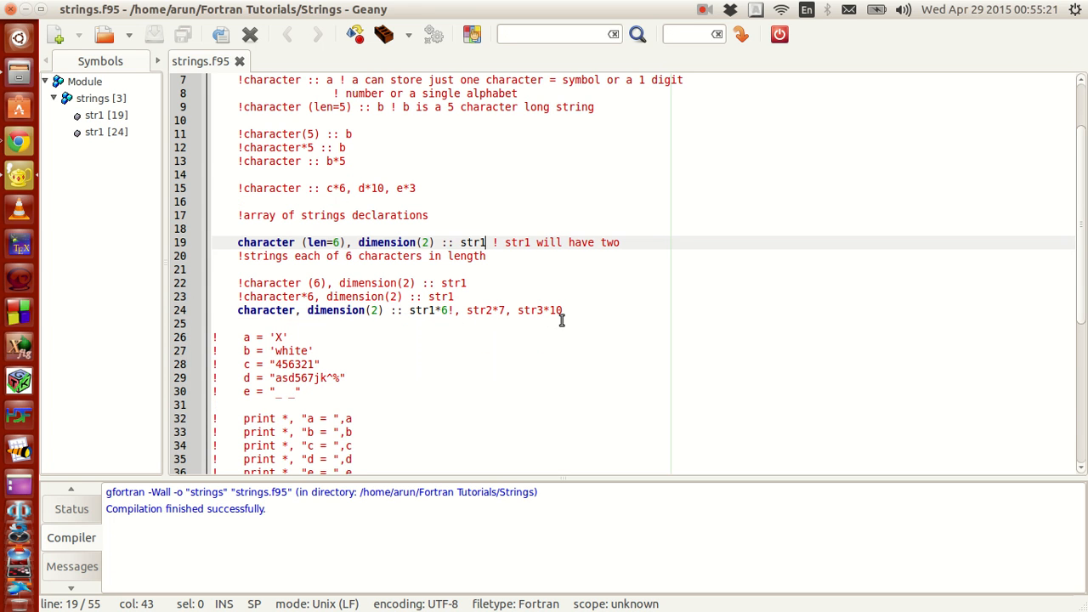
scroll(down, 3)
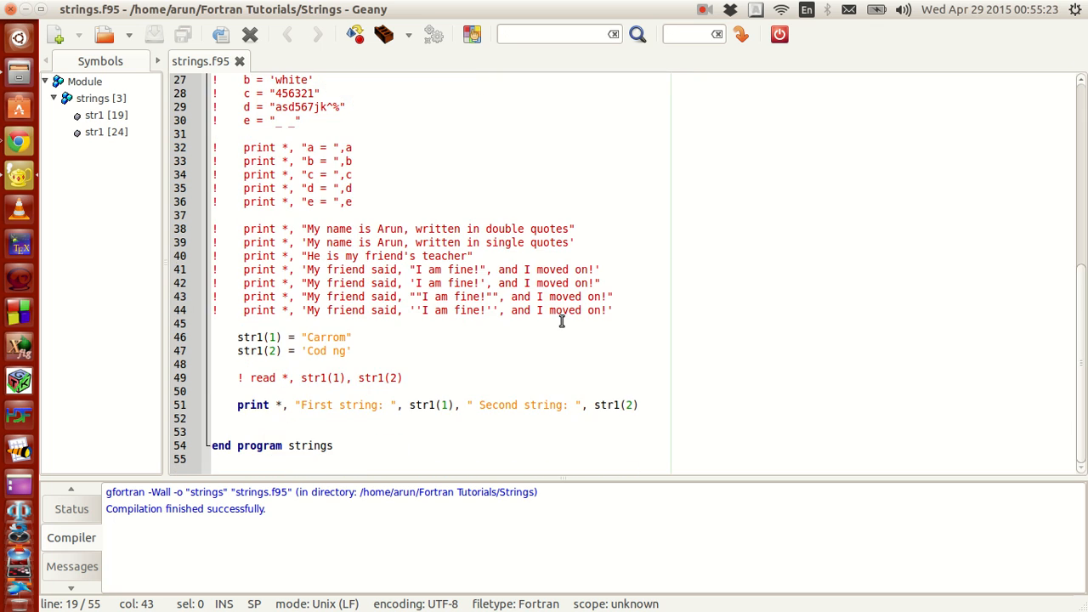
mouse_move(457, 308)
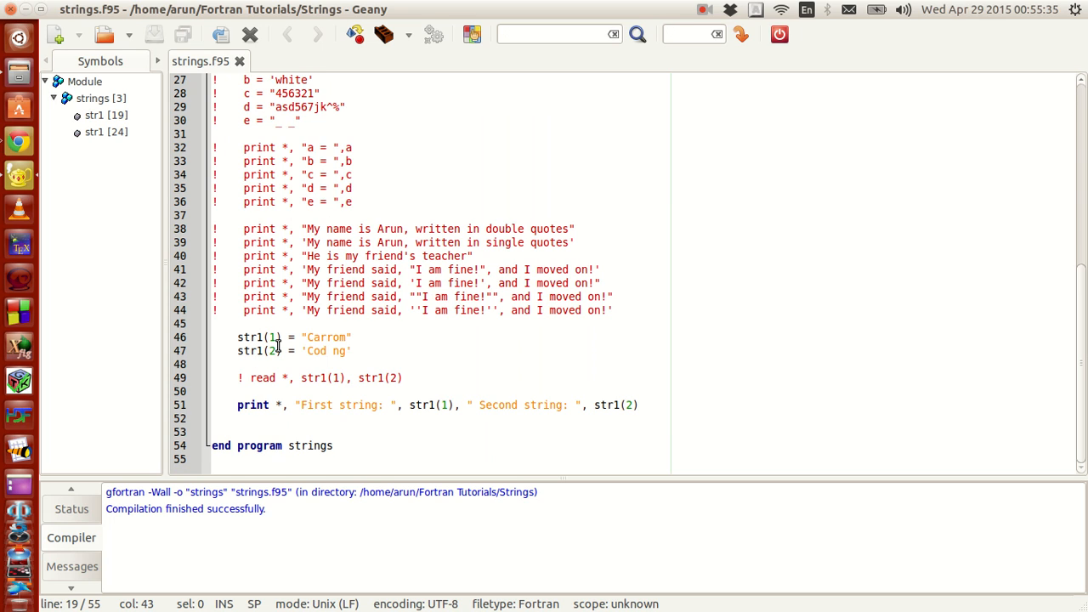
mouse_move(291, 336)
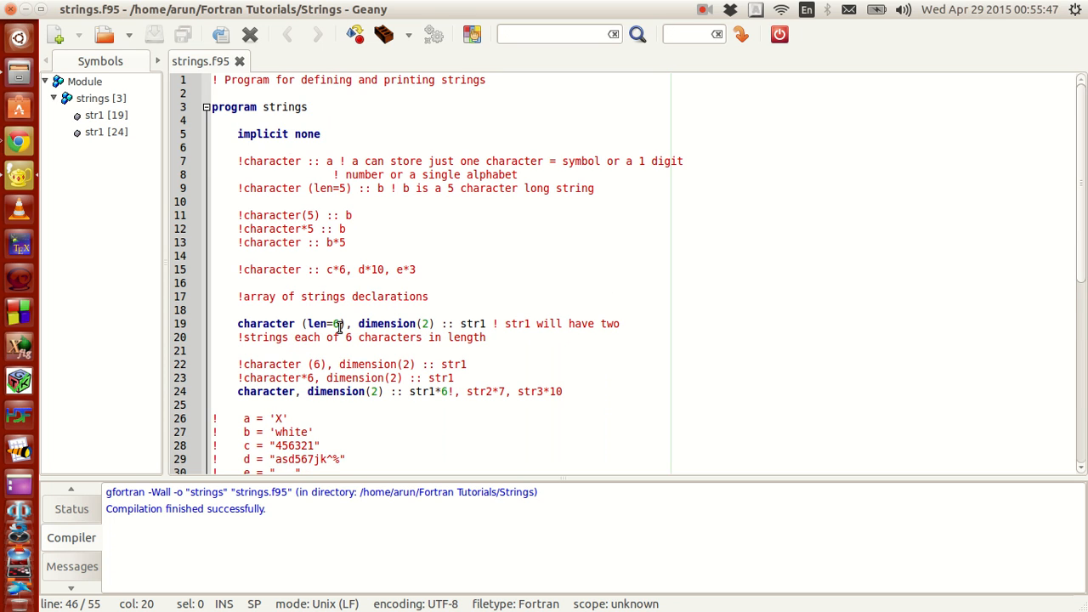
scroll(down, 3)
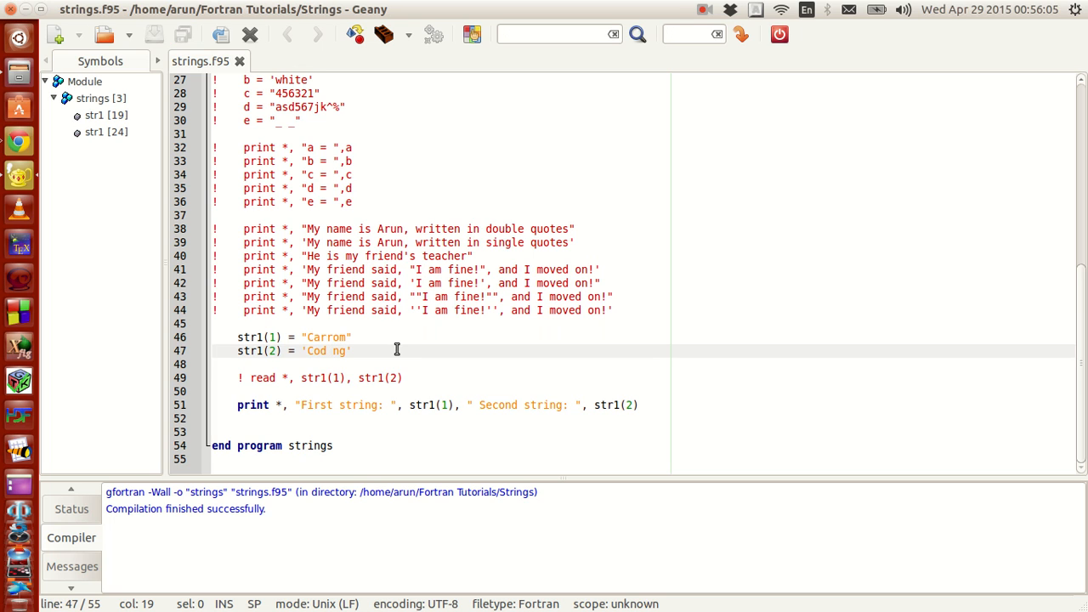
mouse_move(310, 388)
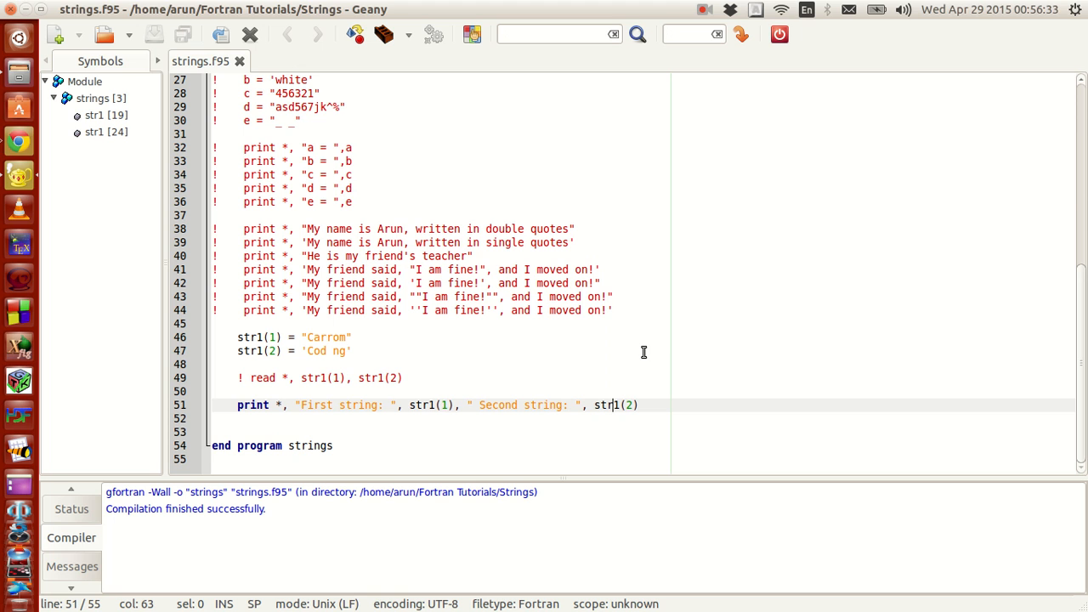
mouse_move(566, 368)
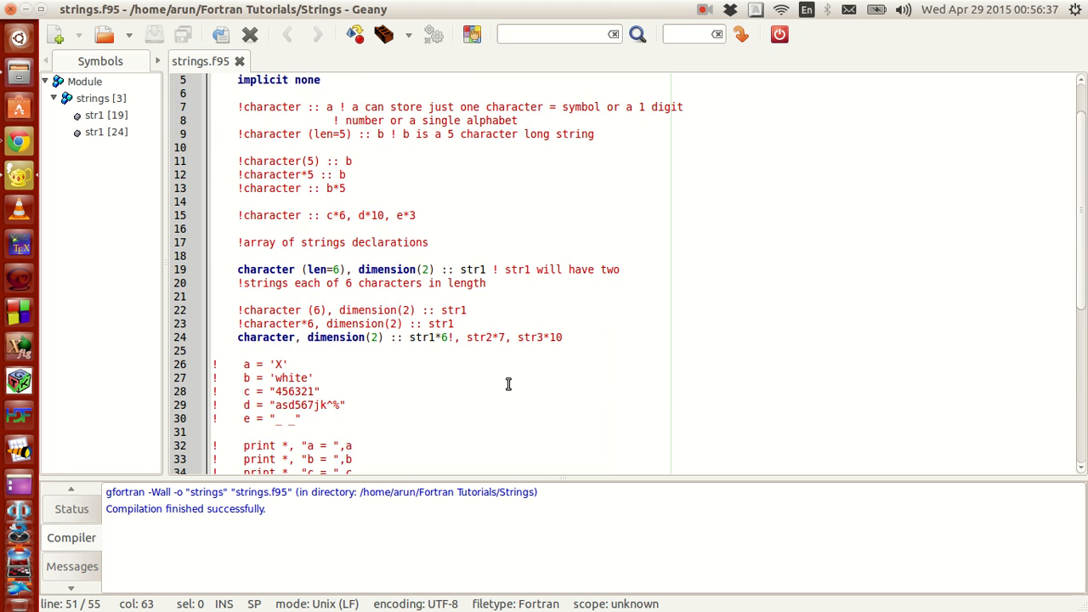
- Scroll down through strings.f95 toward the duplicate str1 declaration
scroll(down, 3)
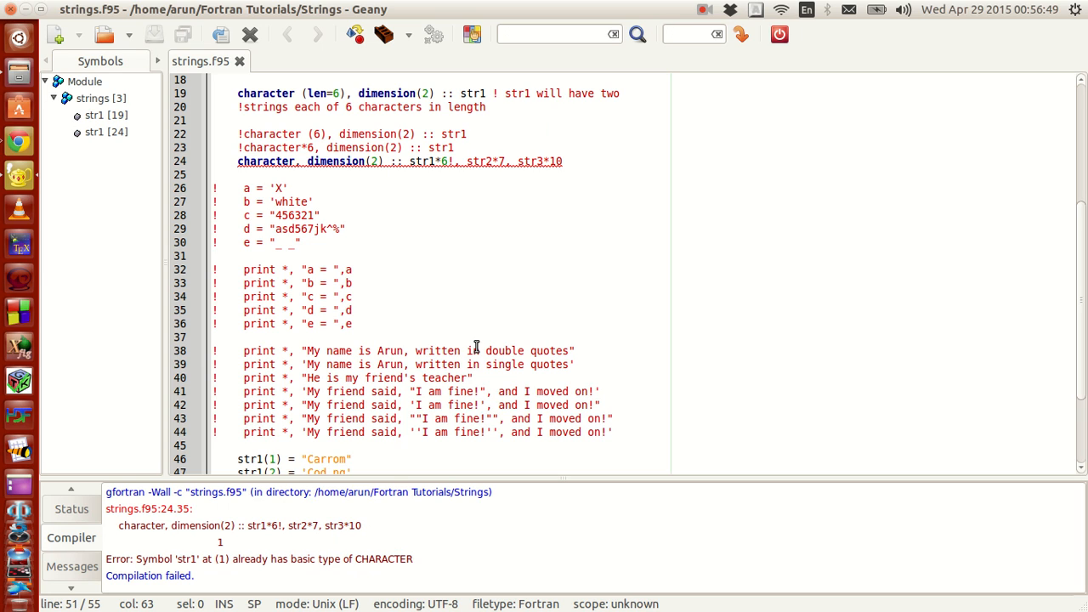
mouse_move(434, 175)
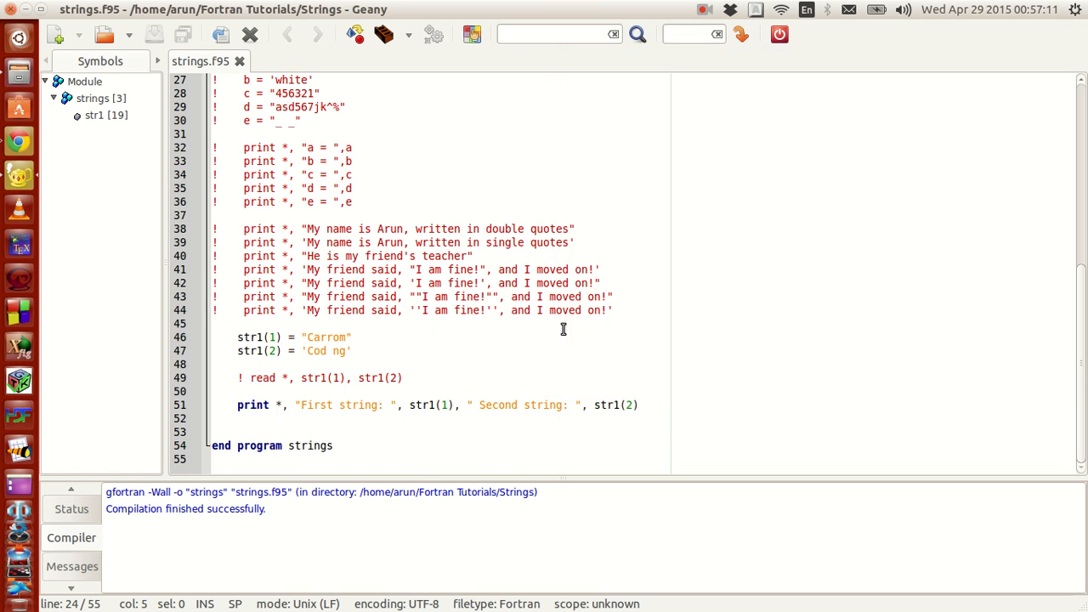
mouse_move(437, 361)
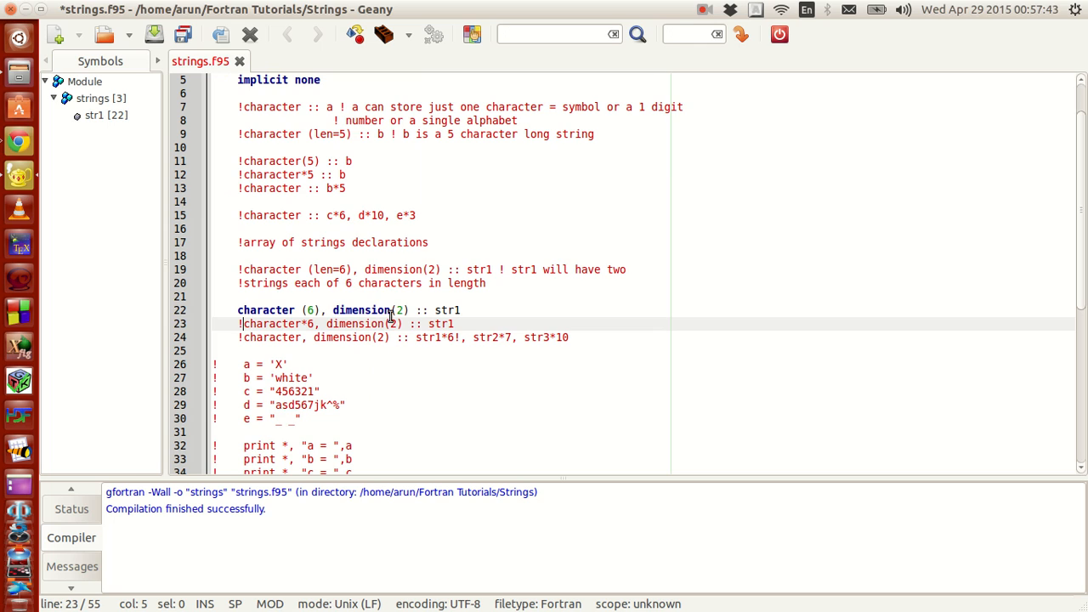
mouse_move(305, 167)
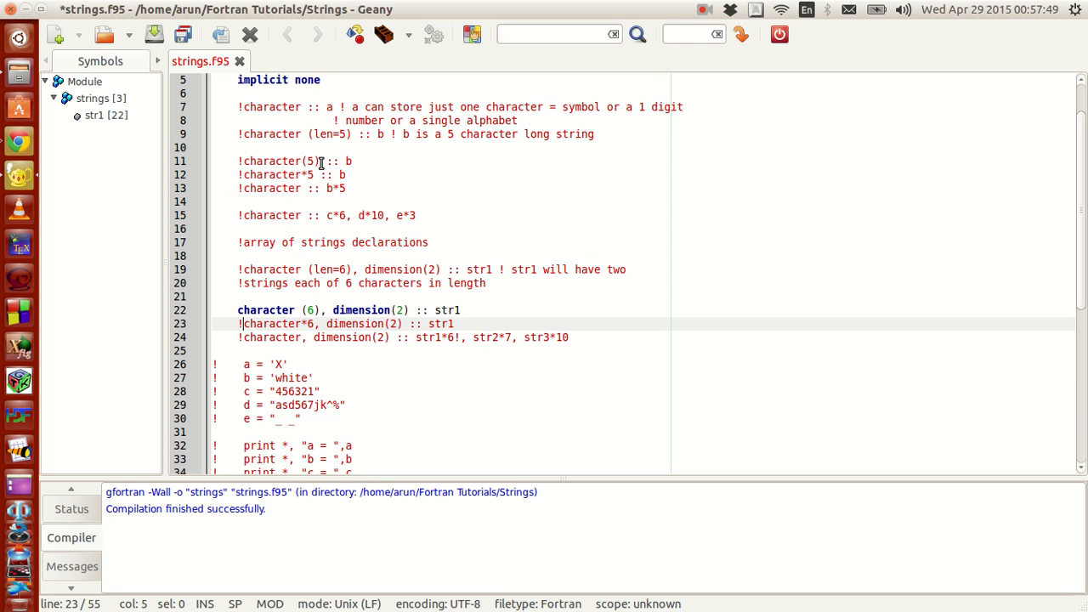
mouse_move(375, 310)
text(!)
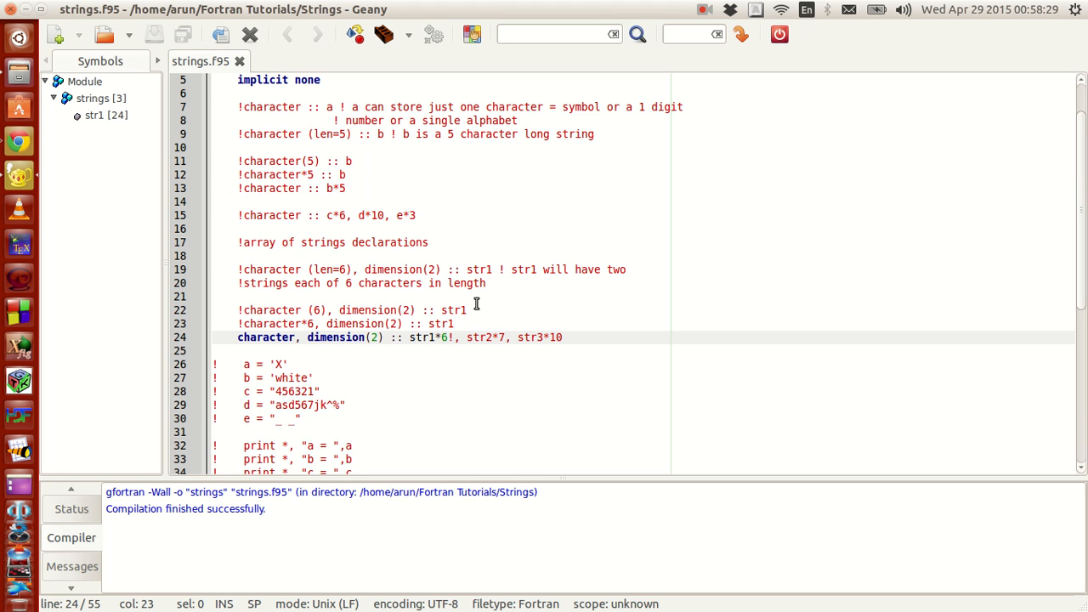
scroll(down, 3)
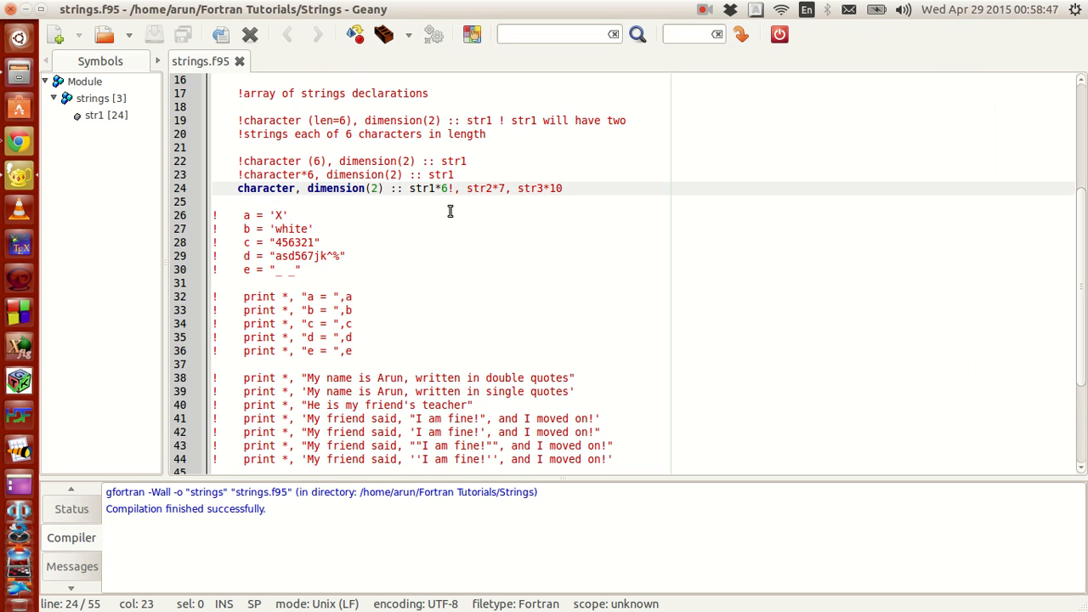
mouse_move(594, 261)
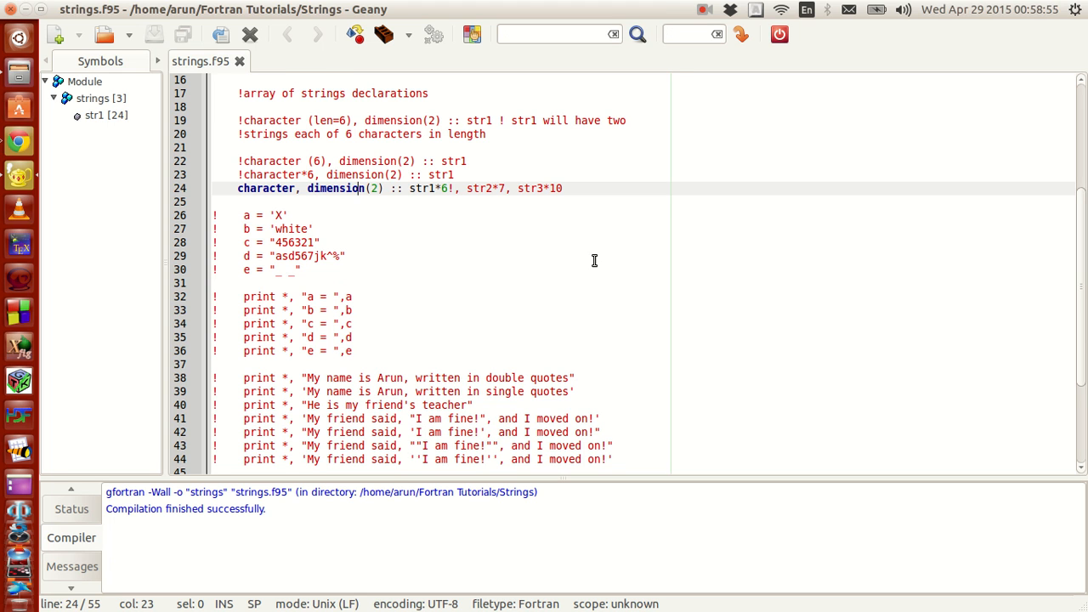
scroll(down, 3)
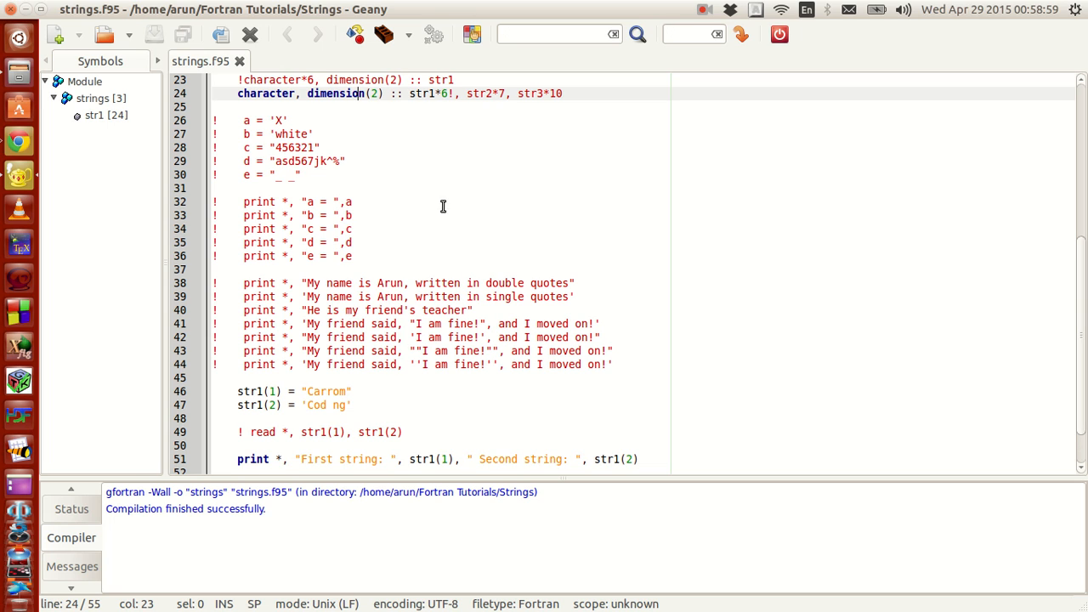
mouse_move(529, 213)
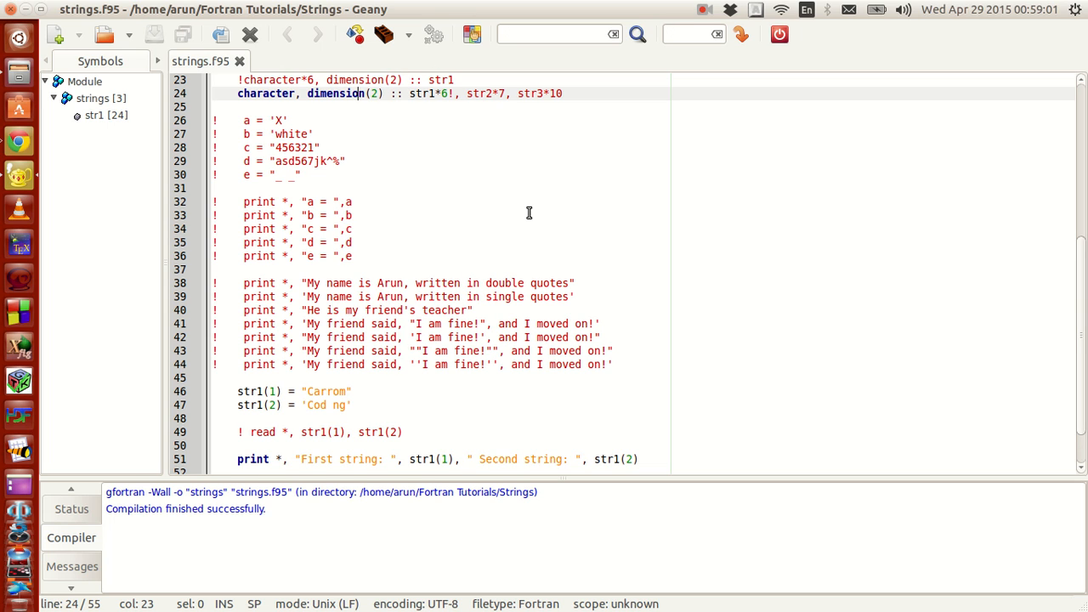